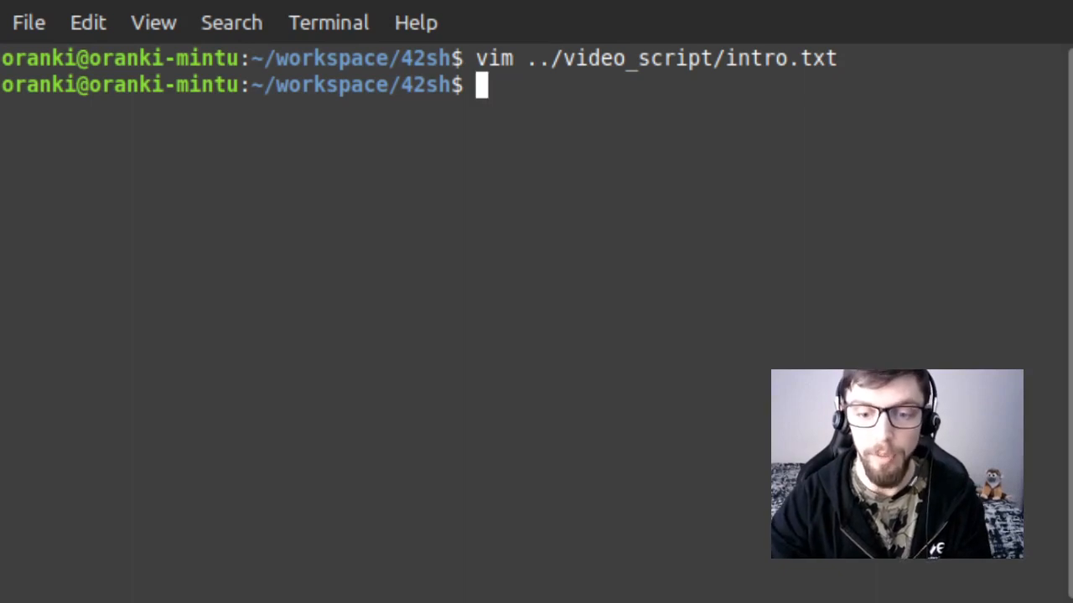
# Step: List the 42sh project folder with ls and launch the custom shell with ./42sh
pyautogui.write('ls')
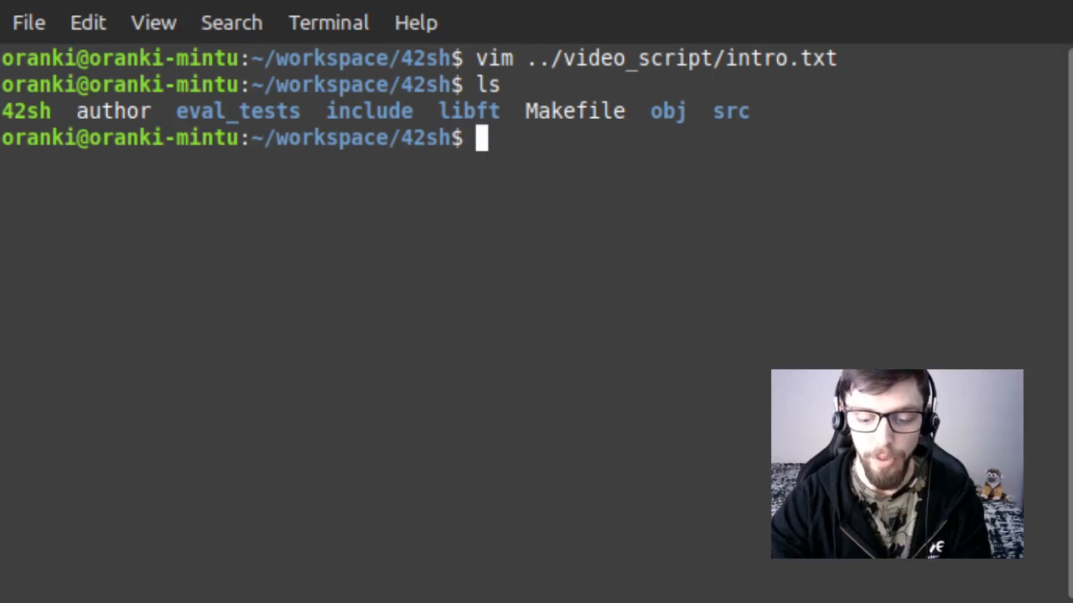
pyautogui.write('./')
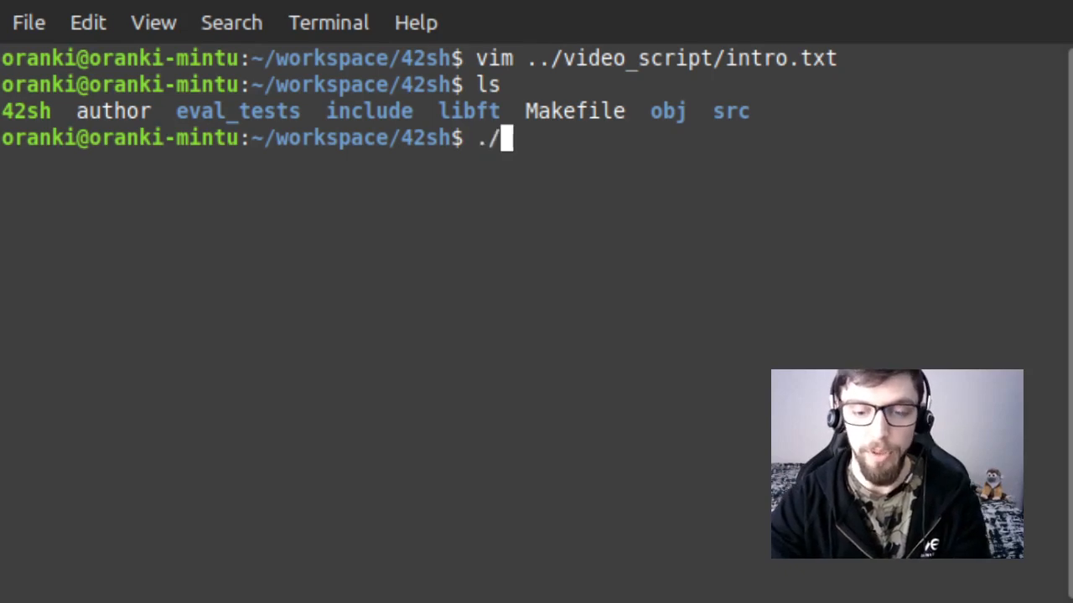
pyautogui.write('42')
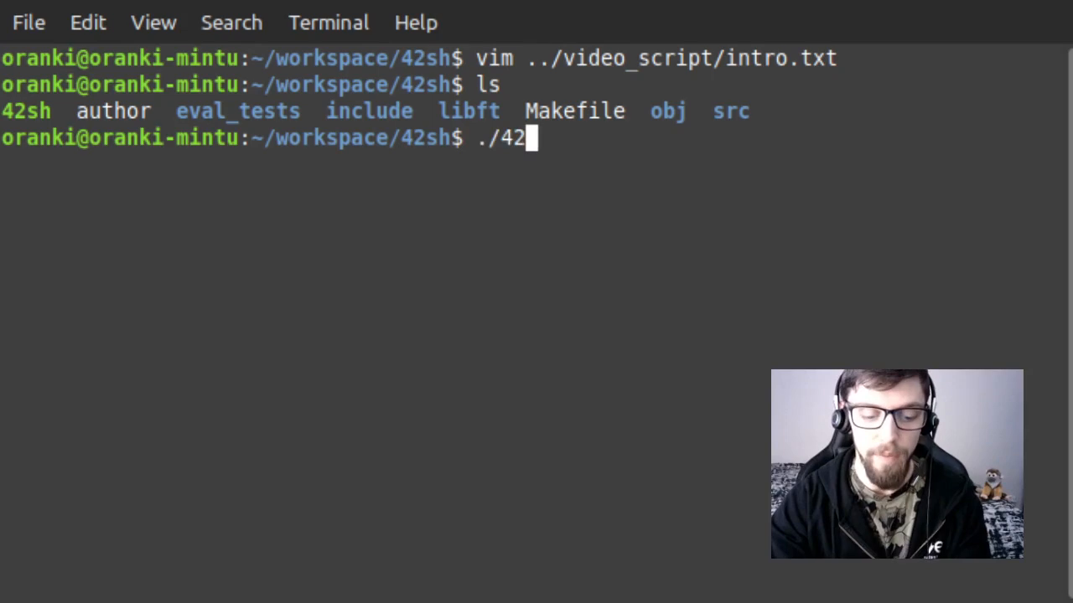
pyautogui.write('sh')
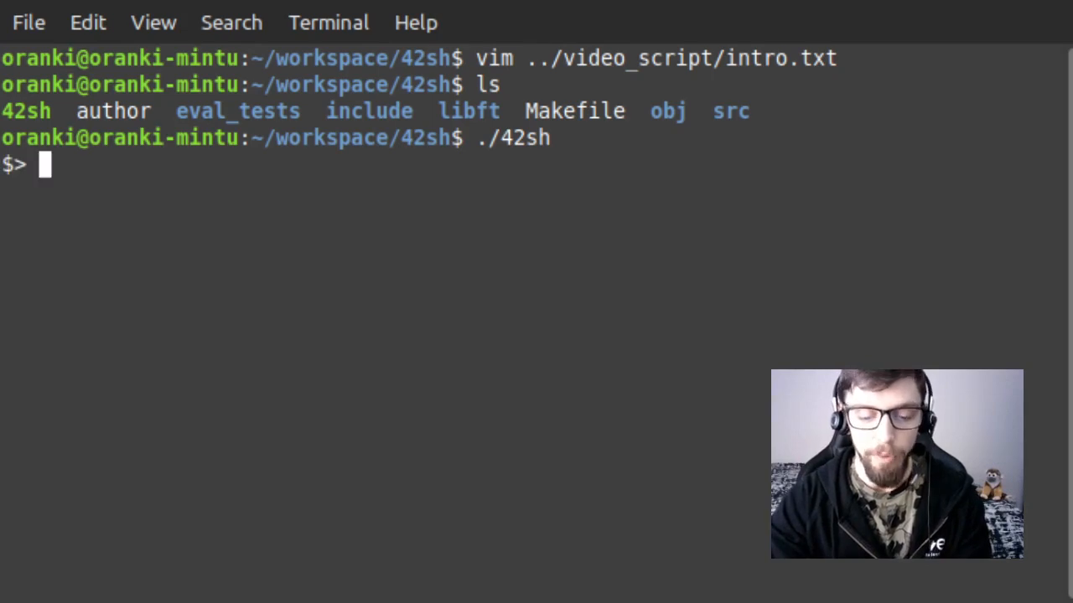
# Step: Enter 'hello world', inserting and deleting '123' mid-line, getting command not found
pyautogui.write('h')
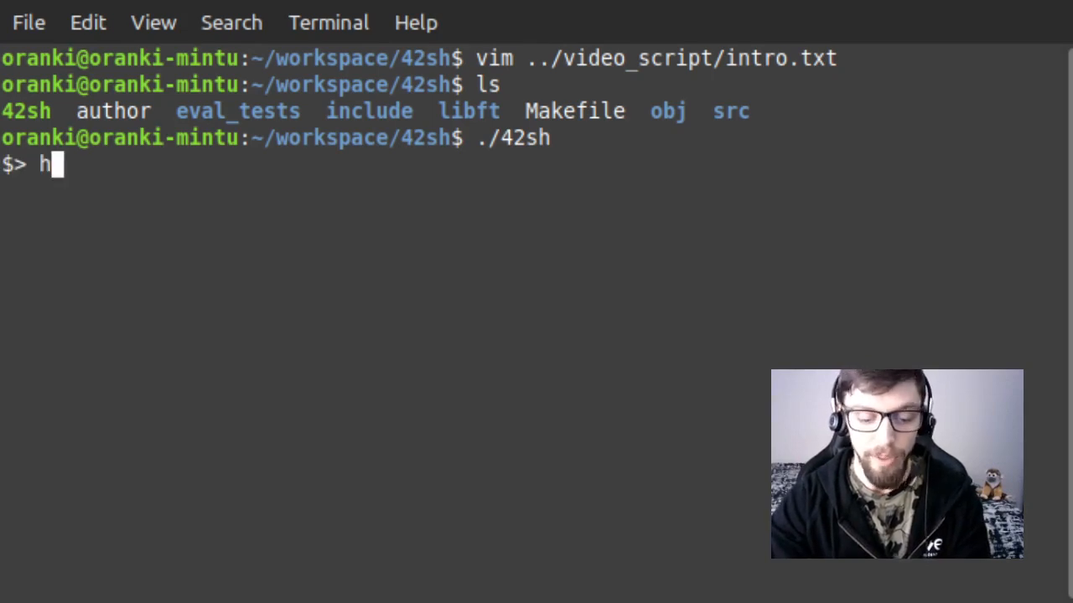
pyautogui.write('ello')
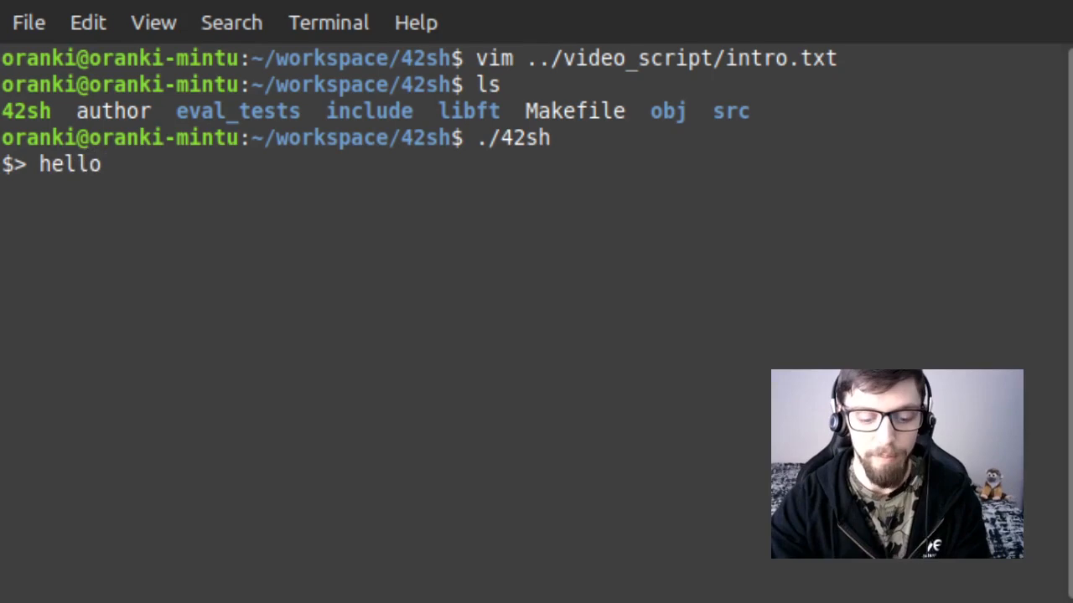
pyautogui.write('world')
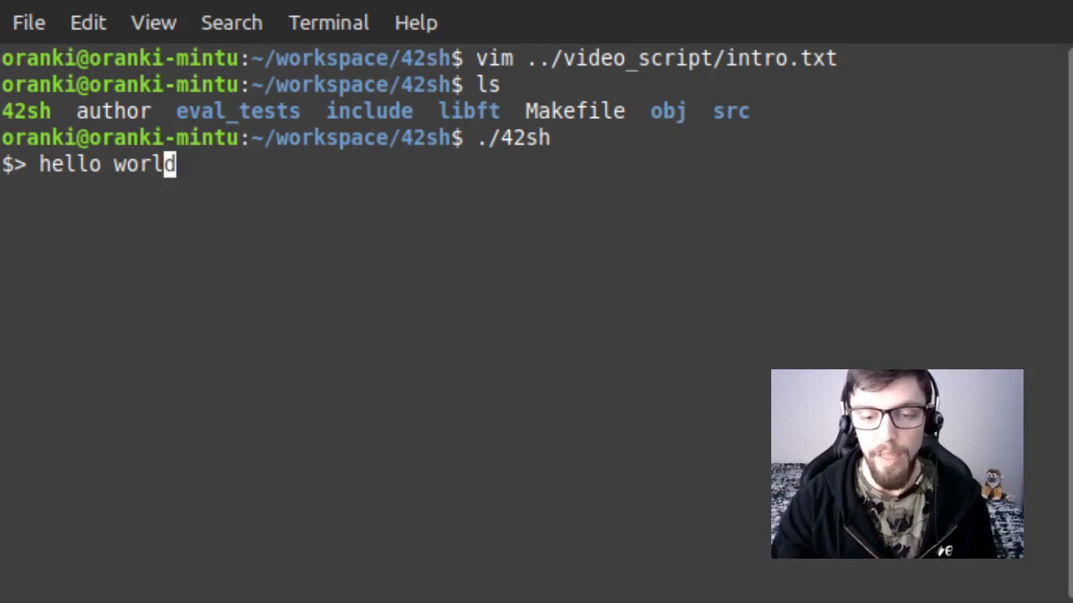
pyautogui.press('Left')
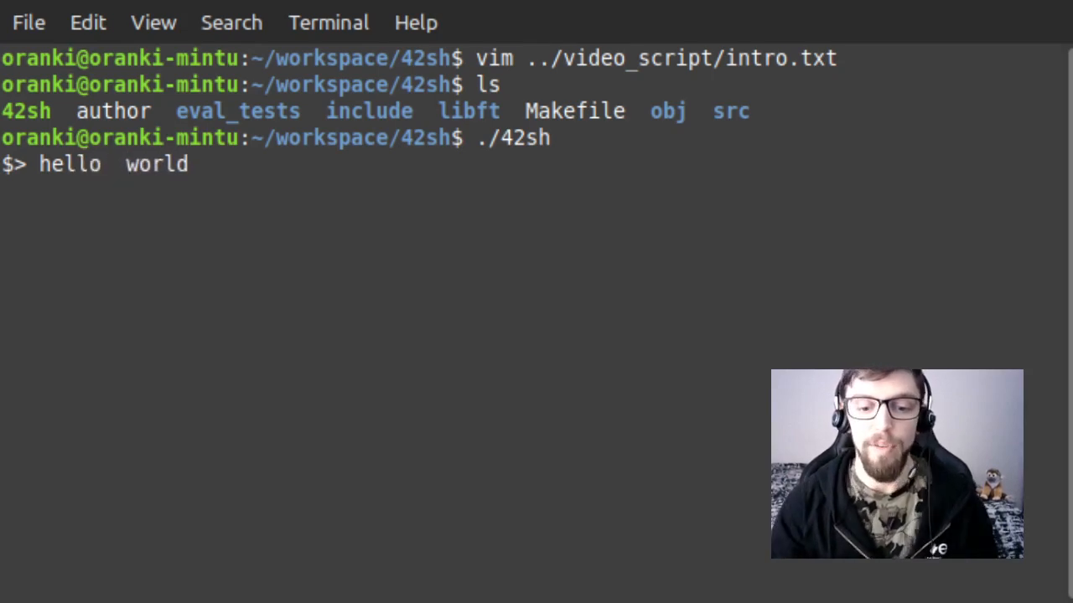
pyautogui.write('123')
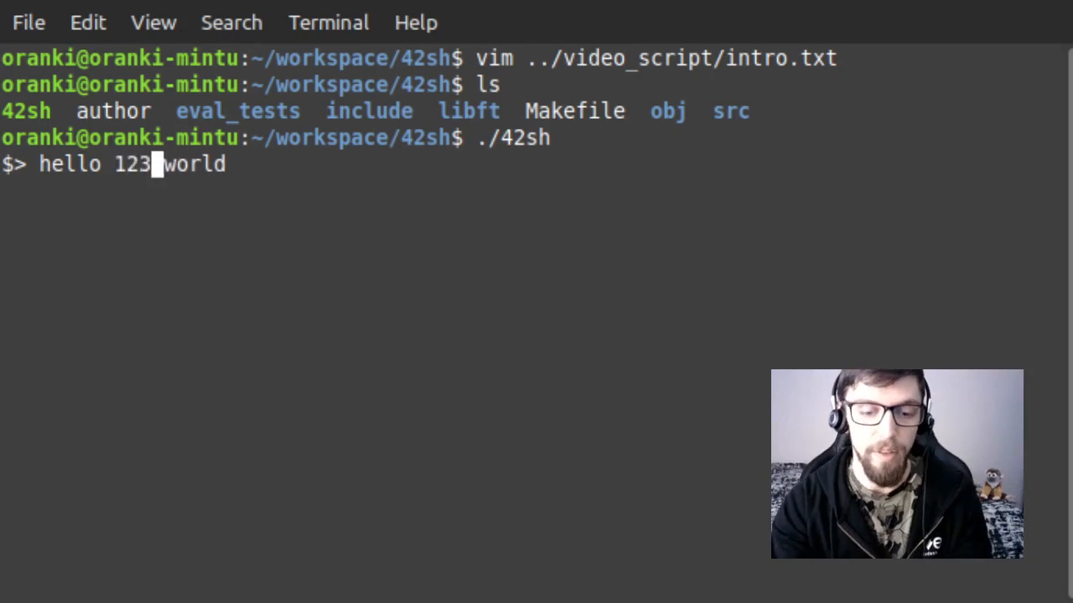
pyautogui.press('BackSpace')
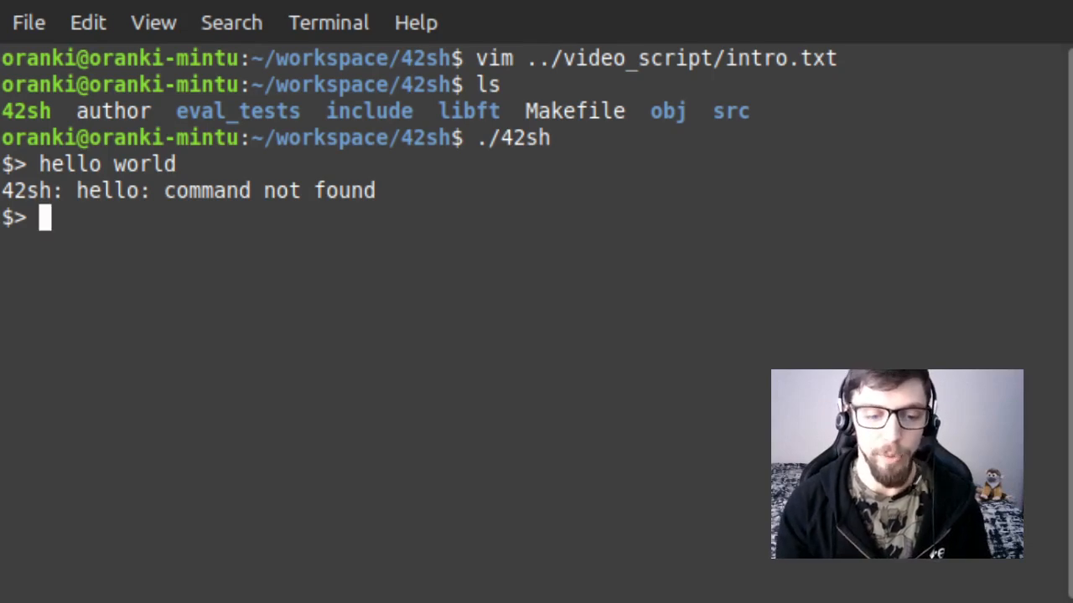
# Step: Exit to bash, run ls and pwd, and relaunch 42sh
pyautogui.write('exit')
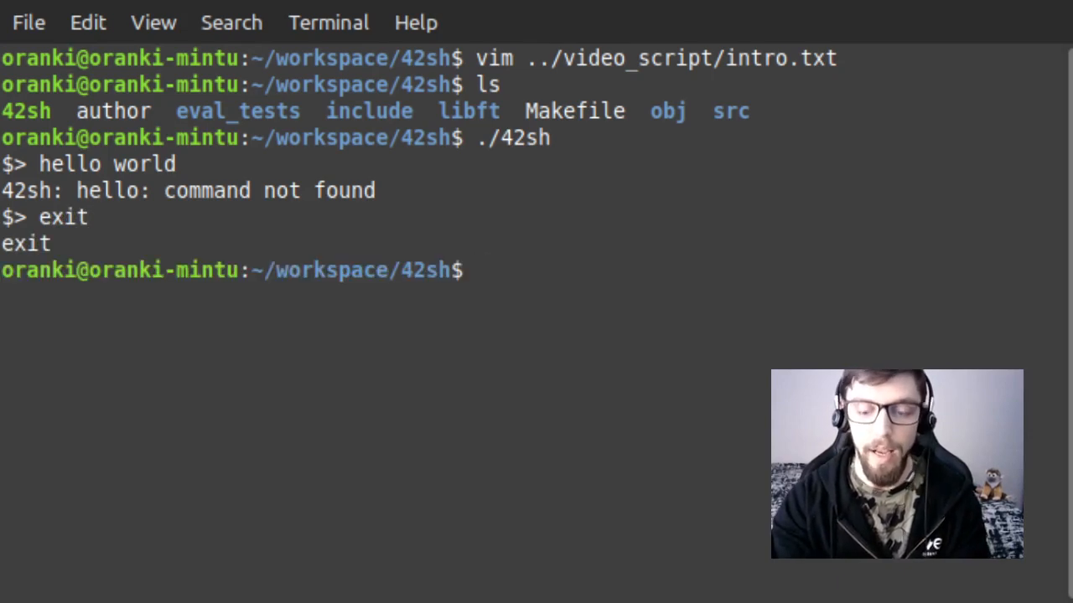
pyautogui.write('pwd')
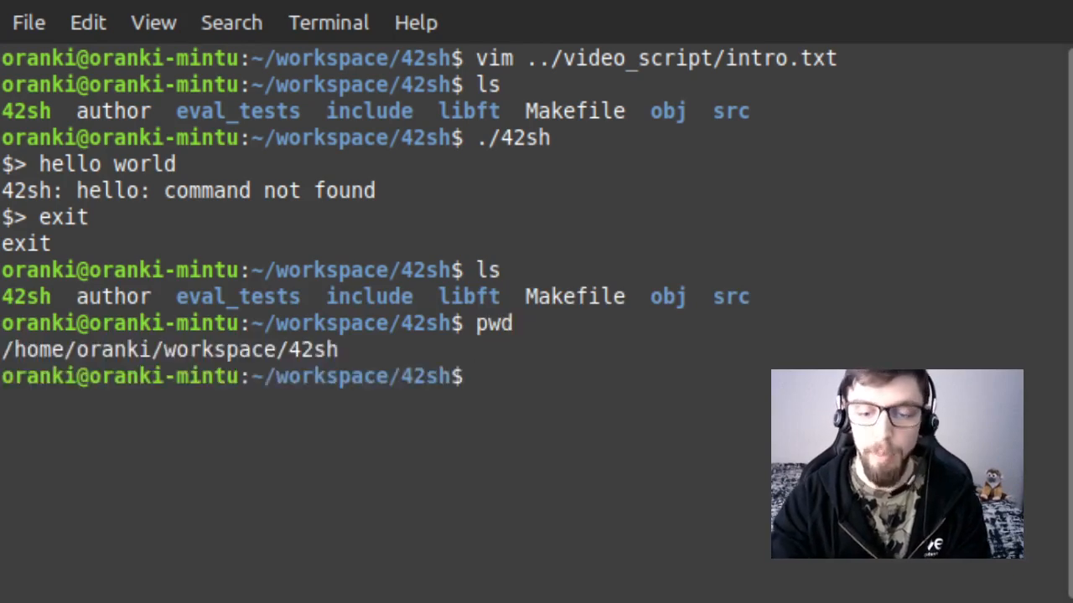
pyautogui.write('pwd')
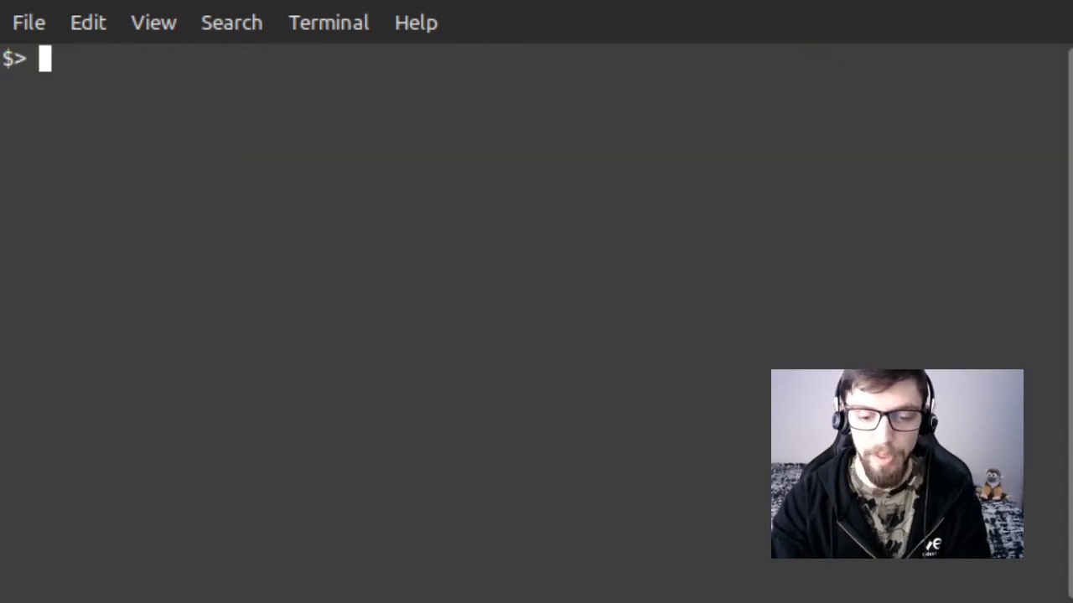
# Step: List the project files with ls from inside 42sh
pyautogui.write('ls')
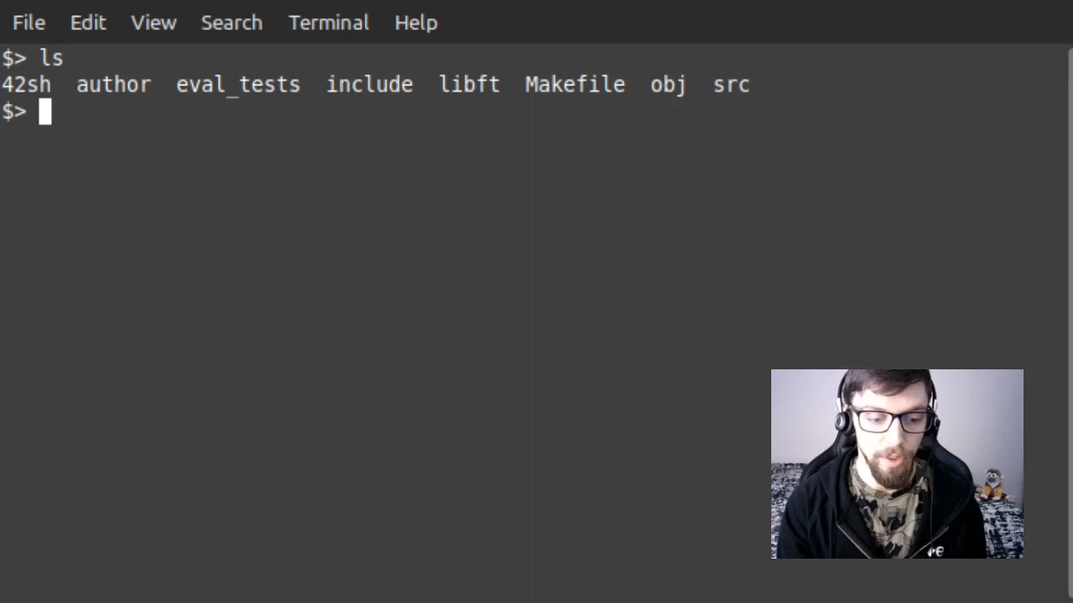
pyautogui.write('echo')
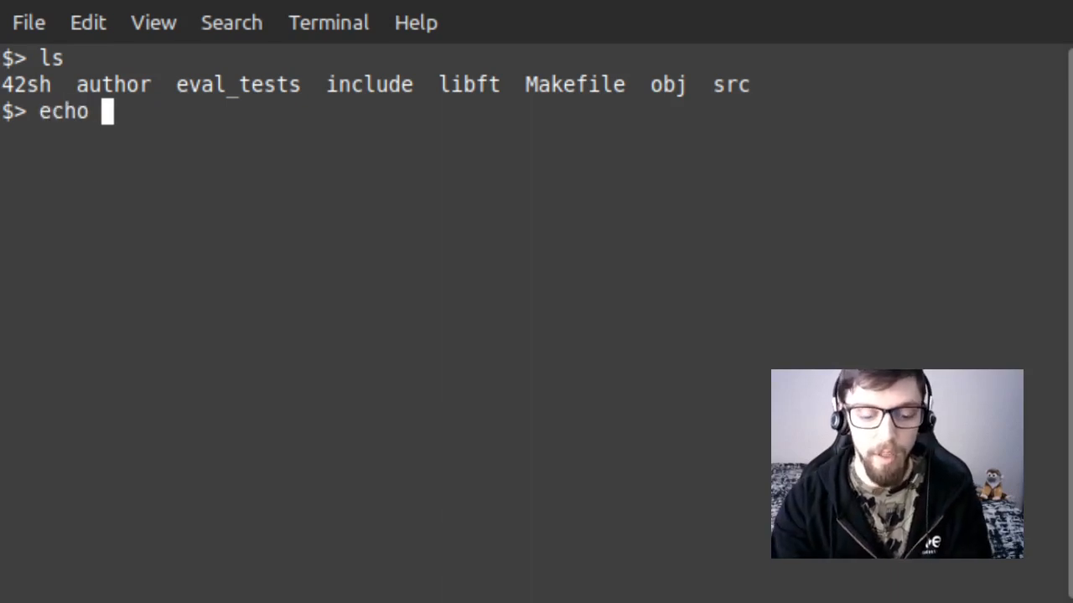
# Step: Print echo $PATH and highlight /usr/bin and the word echo
pyautogui.write('$PW')
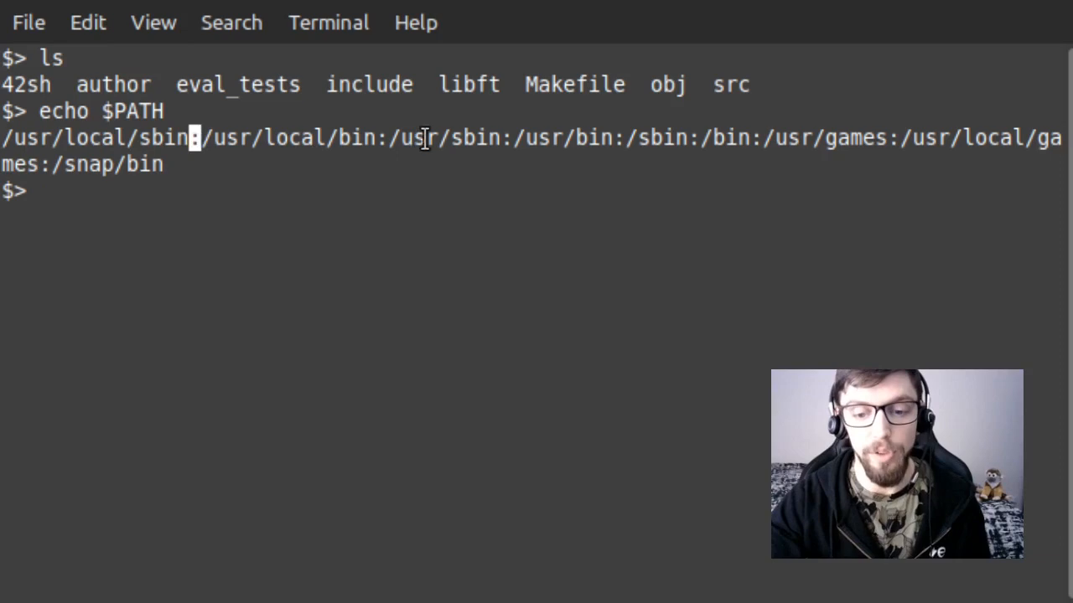
pyautogui.doubleClick(557, 137)
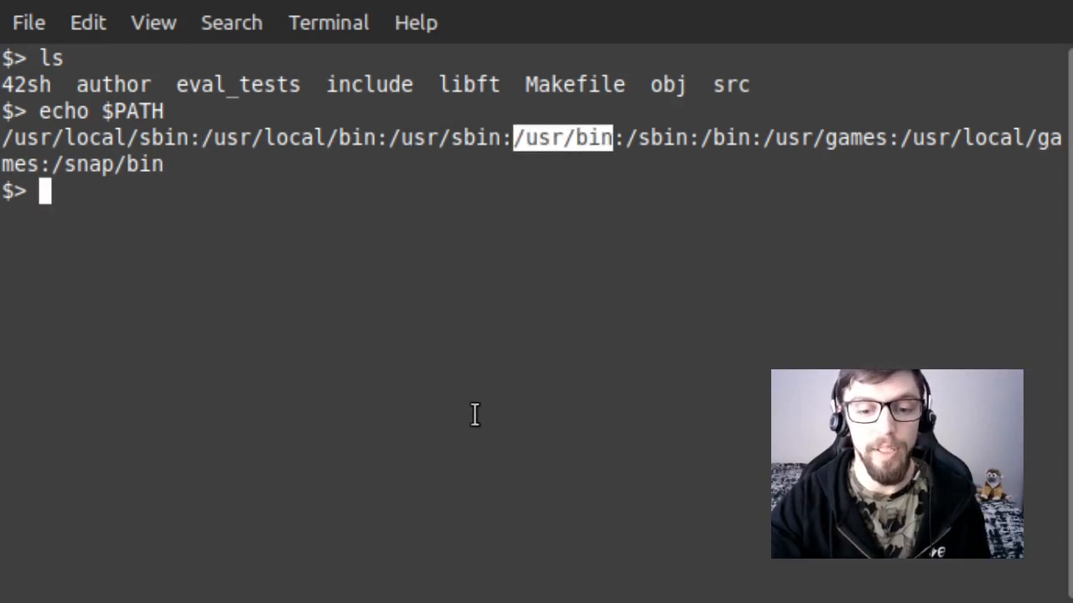
pyautogui.moveTo(593, 121)
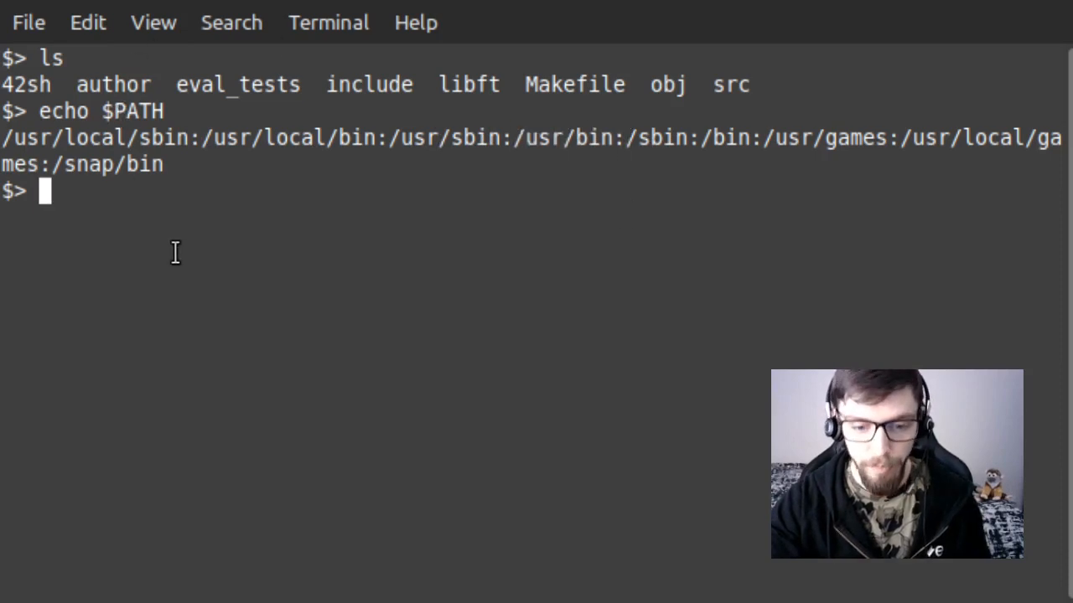
pyautogui.doubleClick(63, 111)
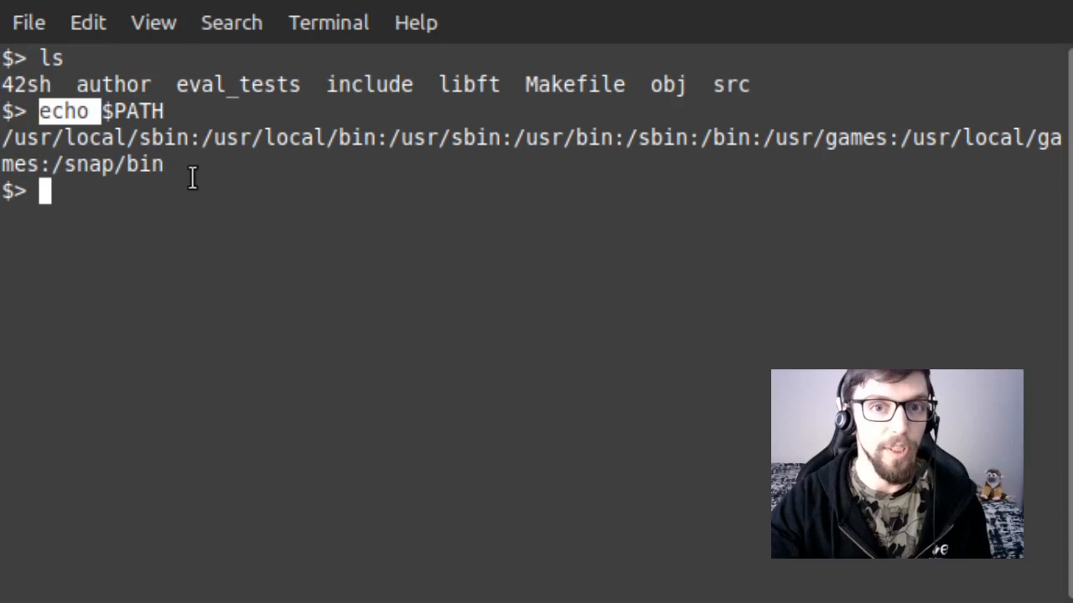
pyautogui.moveTo(174, 221)
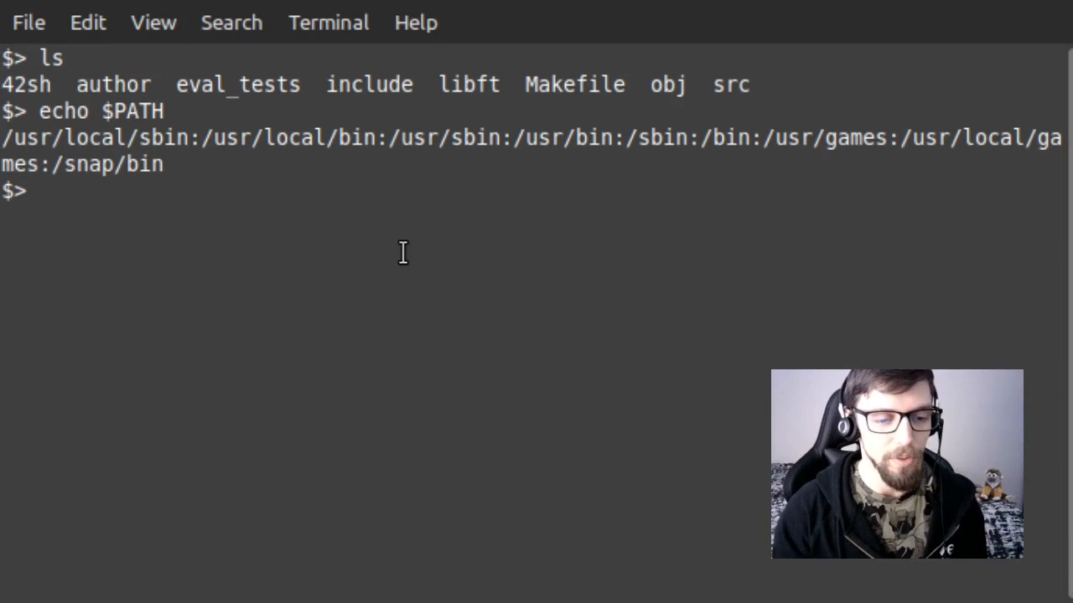
# Step: Pipe ls into sort -r to list project files in reverse order
pyautogui.write('ls')
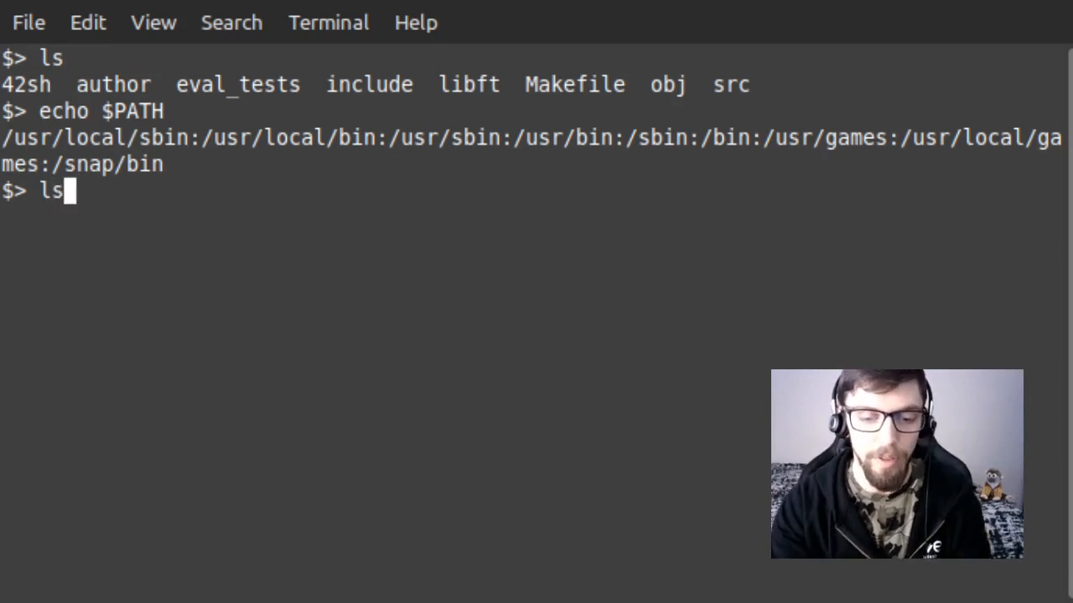
pyautogui.write('" |"')
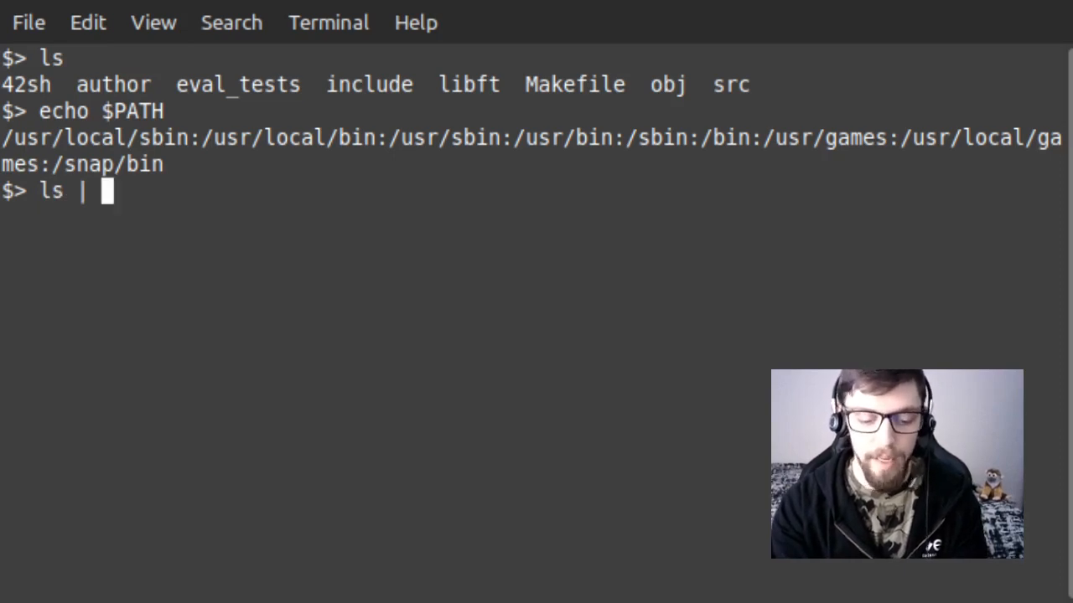
pyautogui.write('sort -')
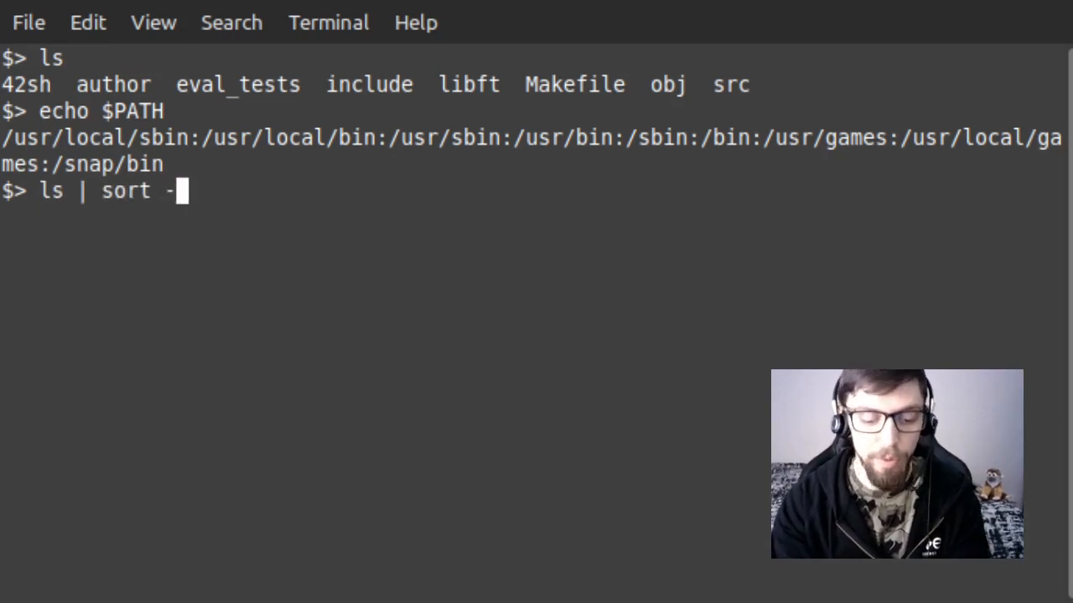
pyautogui.write('r')
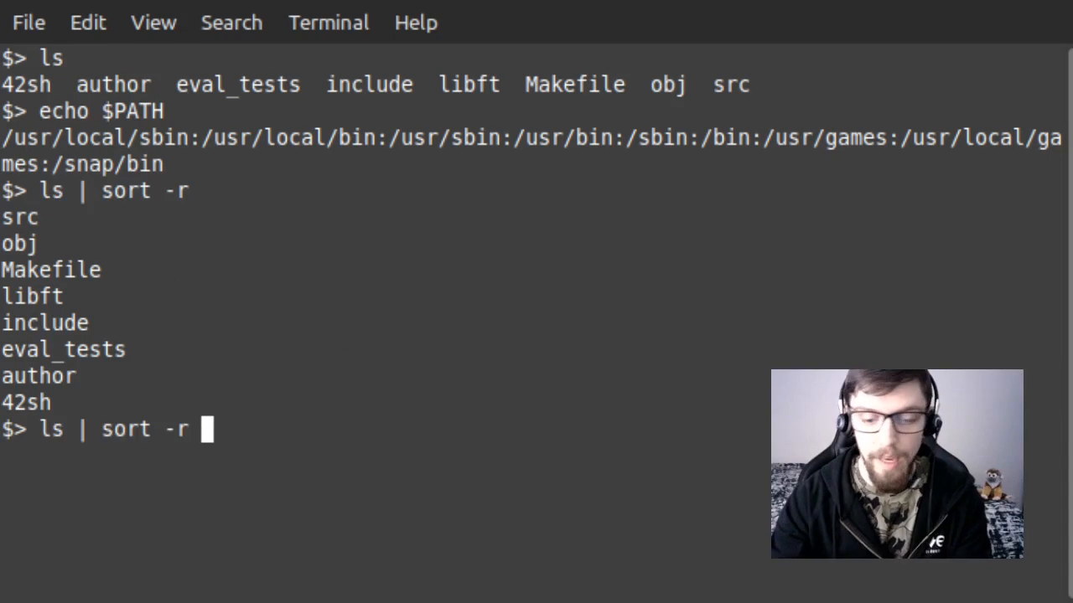
# Step: Extend the pipeline stage by stage with cat -e, grep author, and wc -c
pyautogui.write('|')
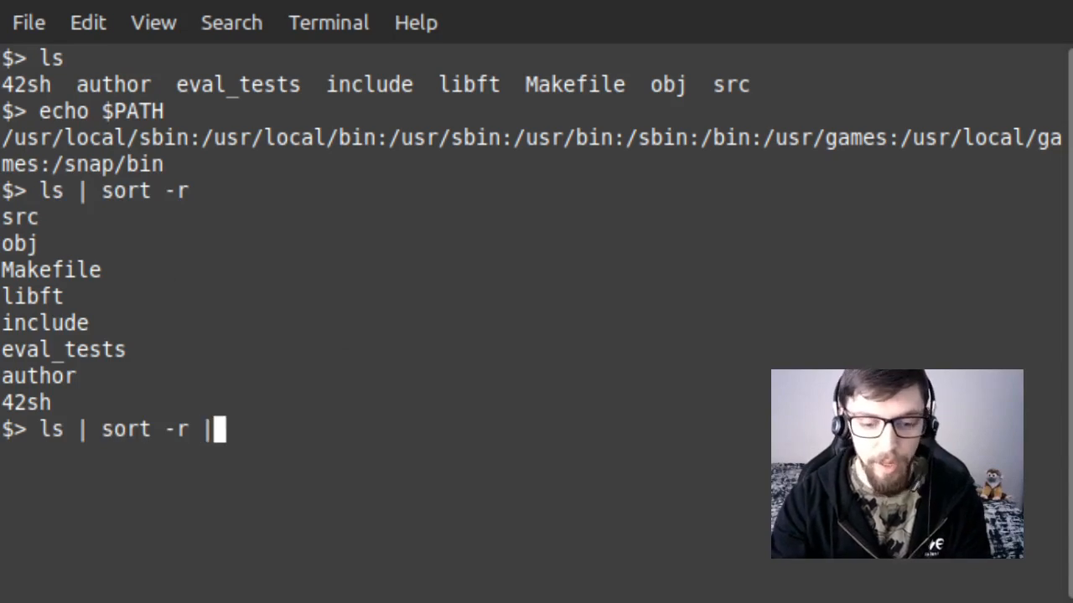
pyautogui.write('cat -e')
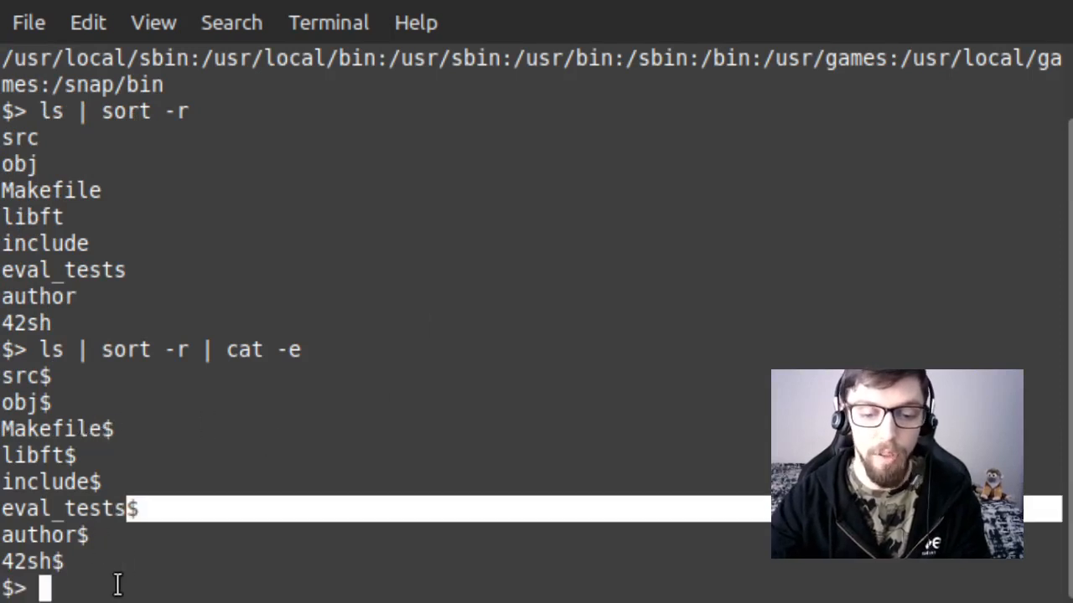
pyautogui.write('ls | sort -r | cat -e | grep author')
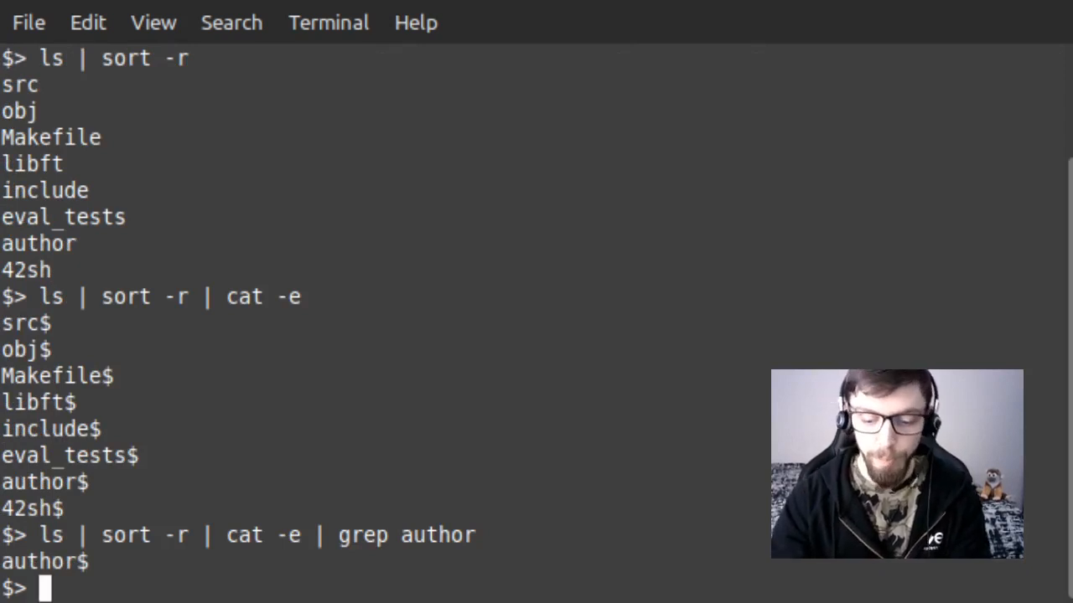
pyautogui.write('ls | sort -r | cat -e | grep author |')
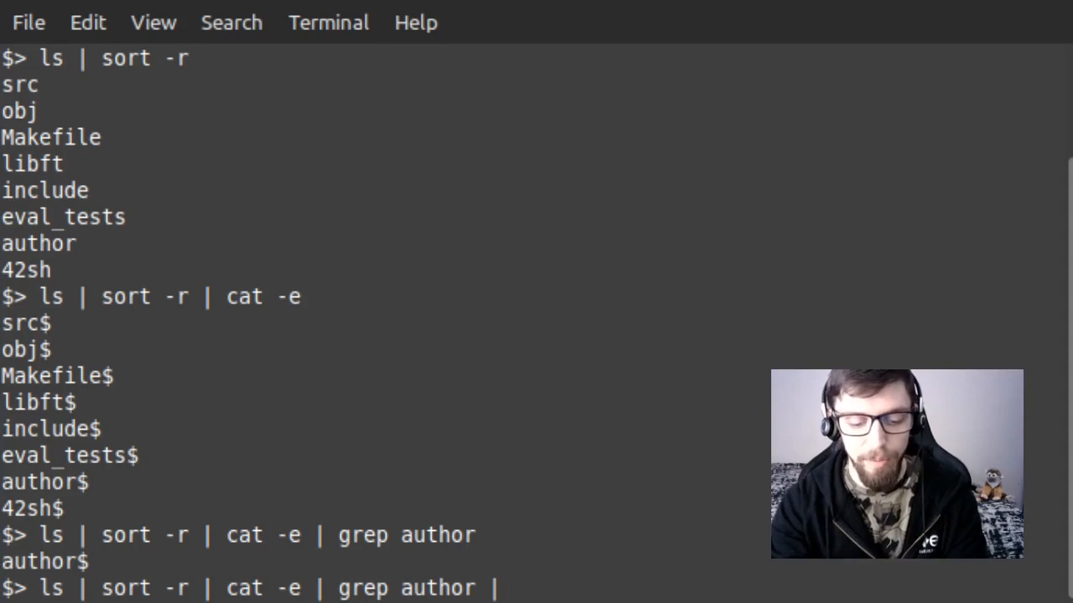
pyautogui.write('wc')
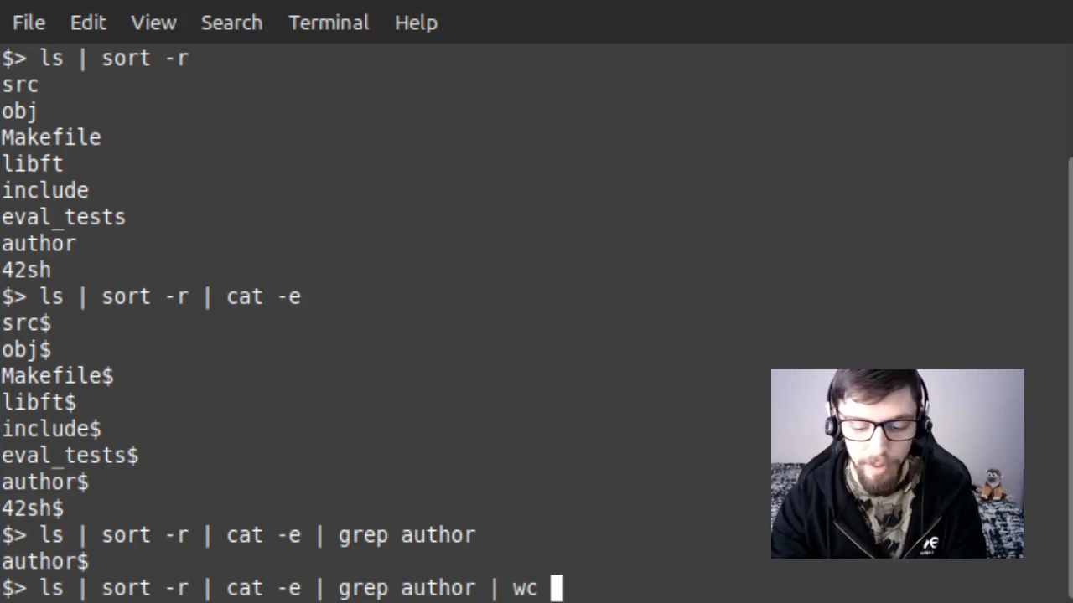
pyautogui.write('-c')
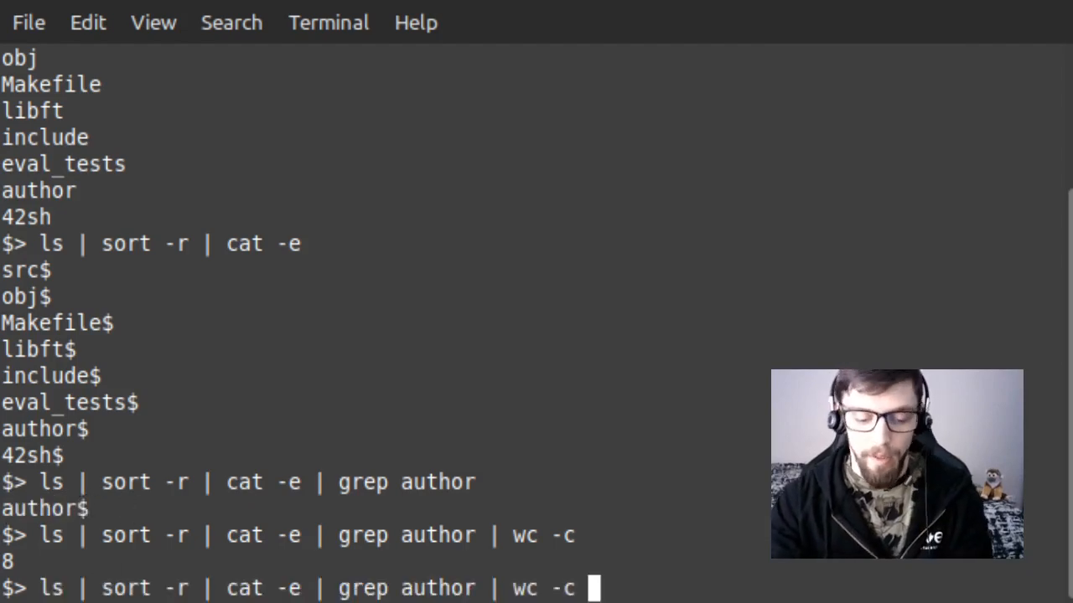
# Step: Redirect the wc -c pipeline's count into a file named file
pyautogui.write('>')
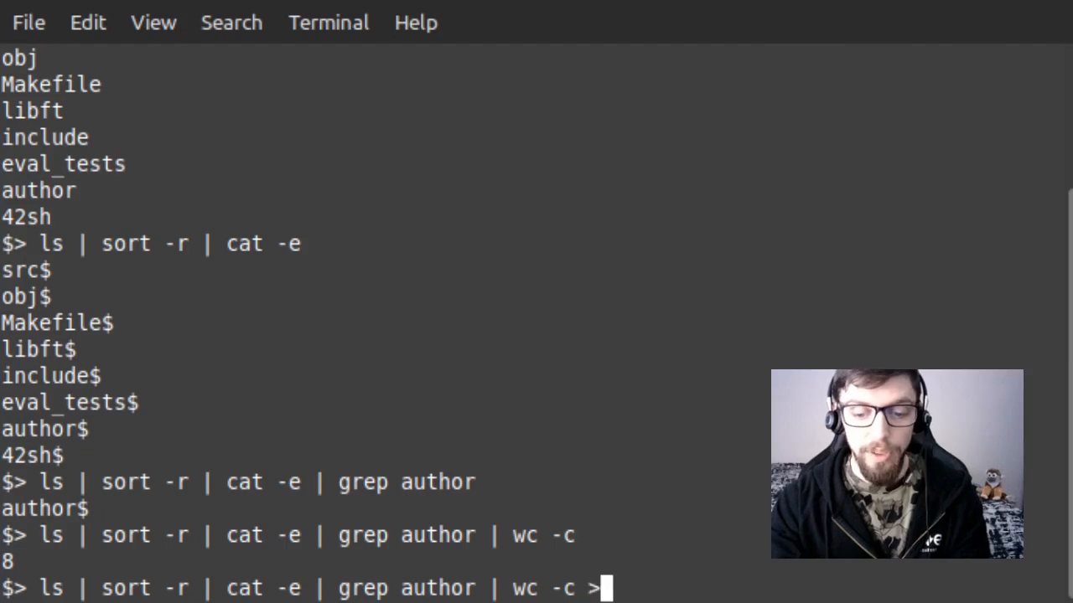
pyautogui.write('file')
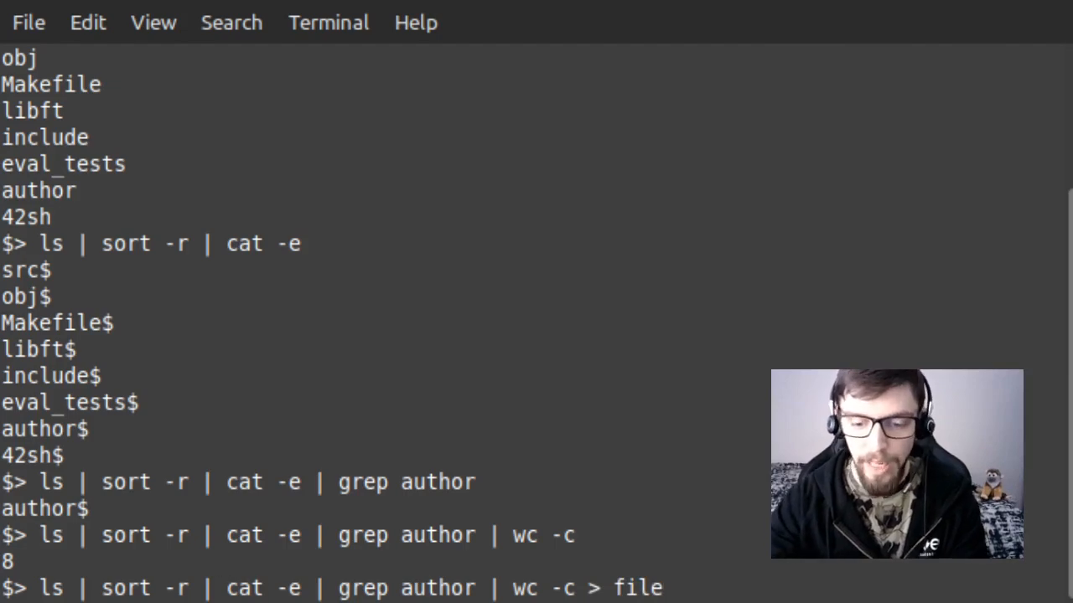
pyautogui.press('Return')
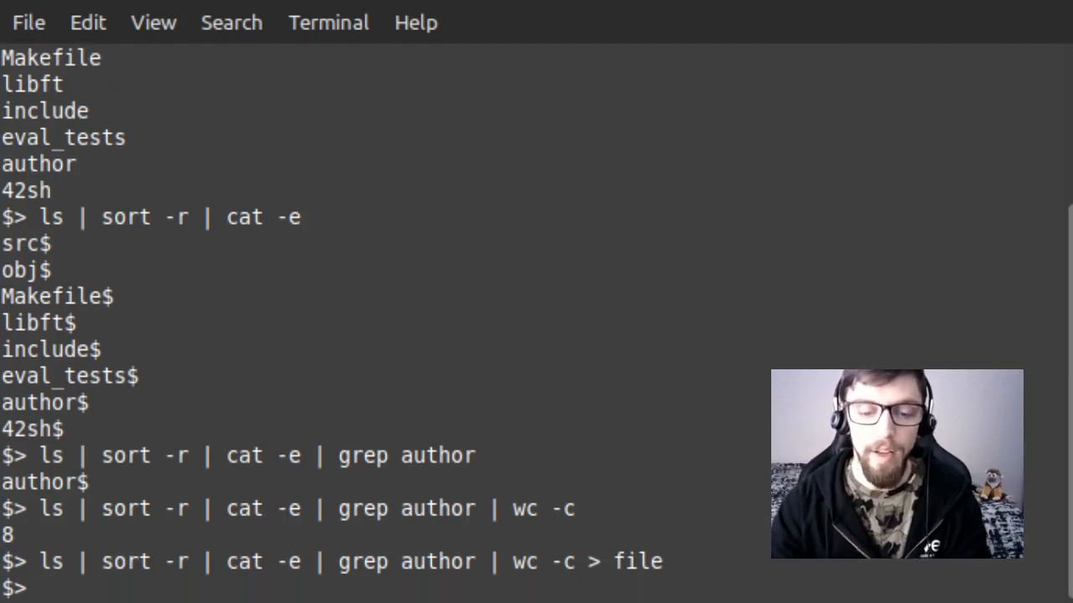
# Step: Show file's contents with cat and list the folder with ls -1
pyautogui.write('cat file')
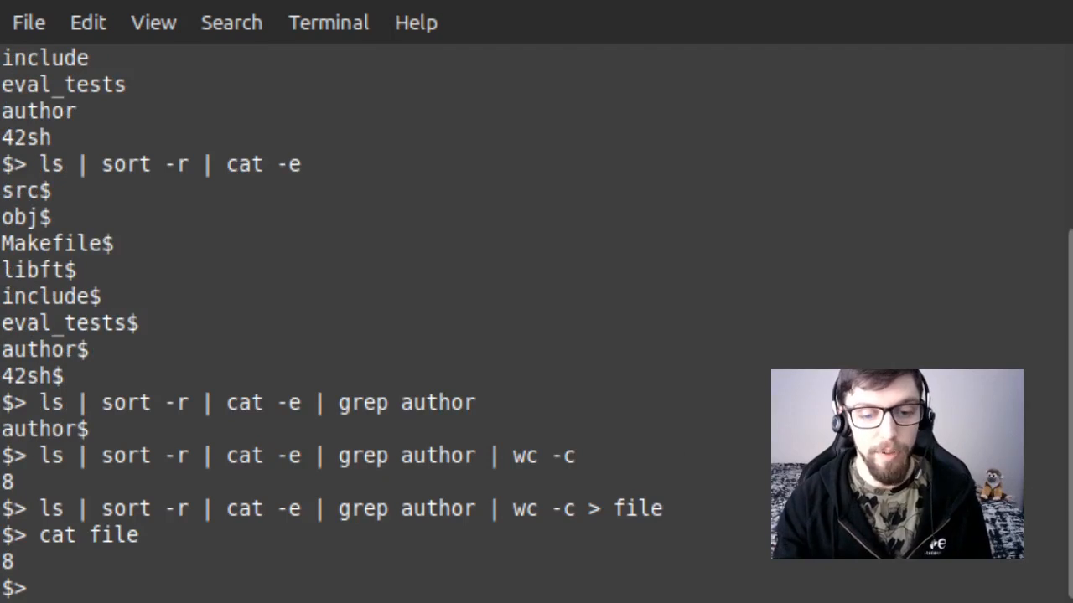
pyautogui.write('ls -1')
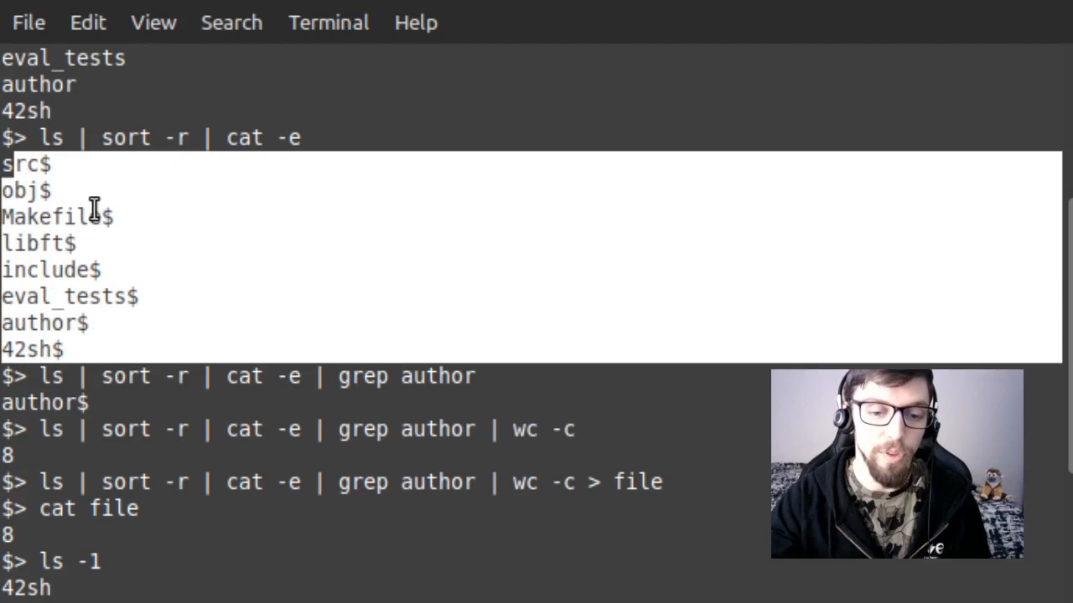
pyautogui.scroll(-3)
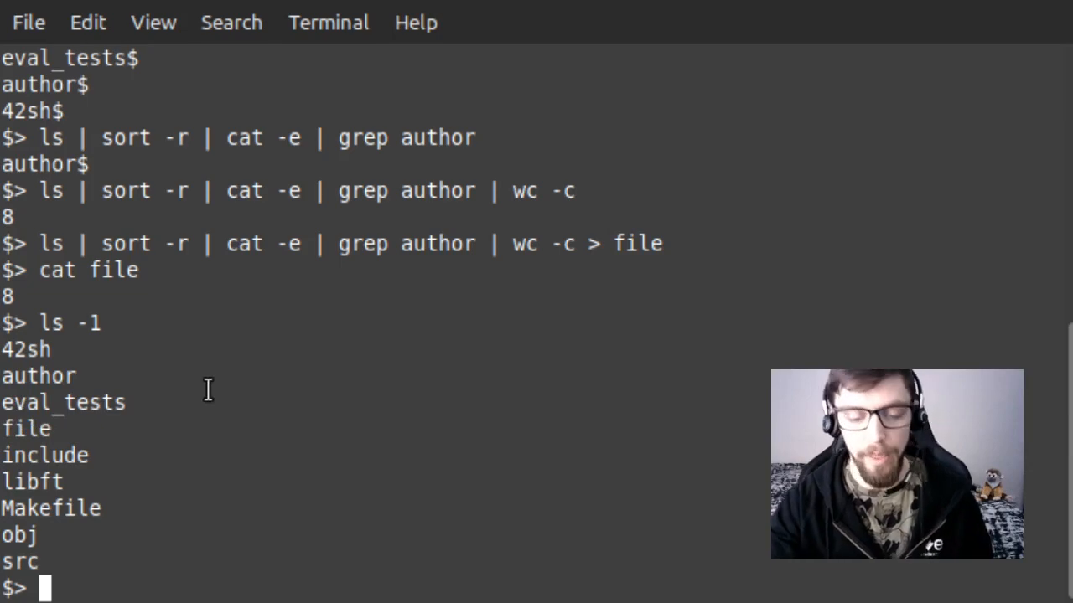
# Step: List nonexistent asfasdf, then repeat with stderr closed using 2>&-
pyautogui.write('ls asfasdf 2')
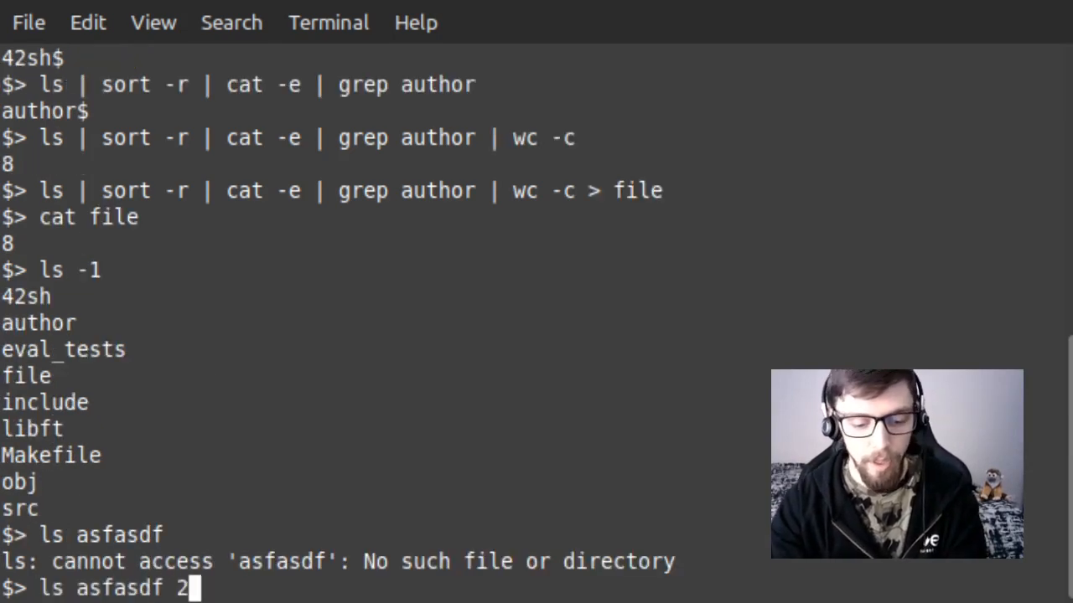
pyautogui.write('>')
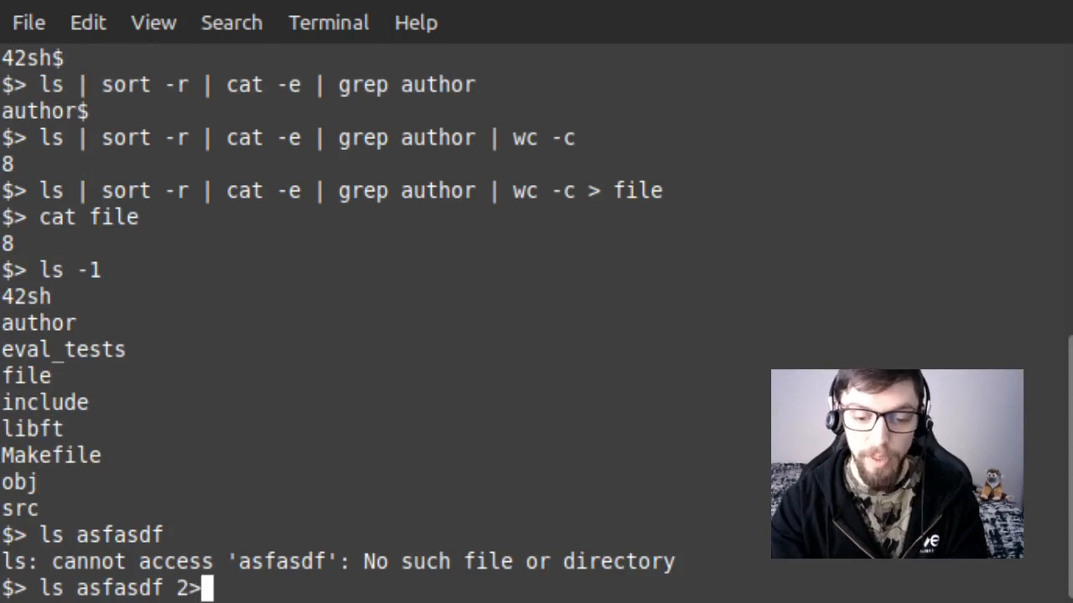
pyautogui.write('&')
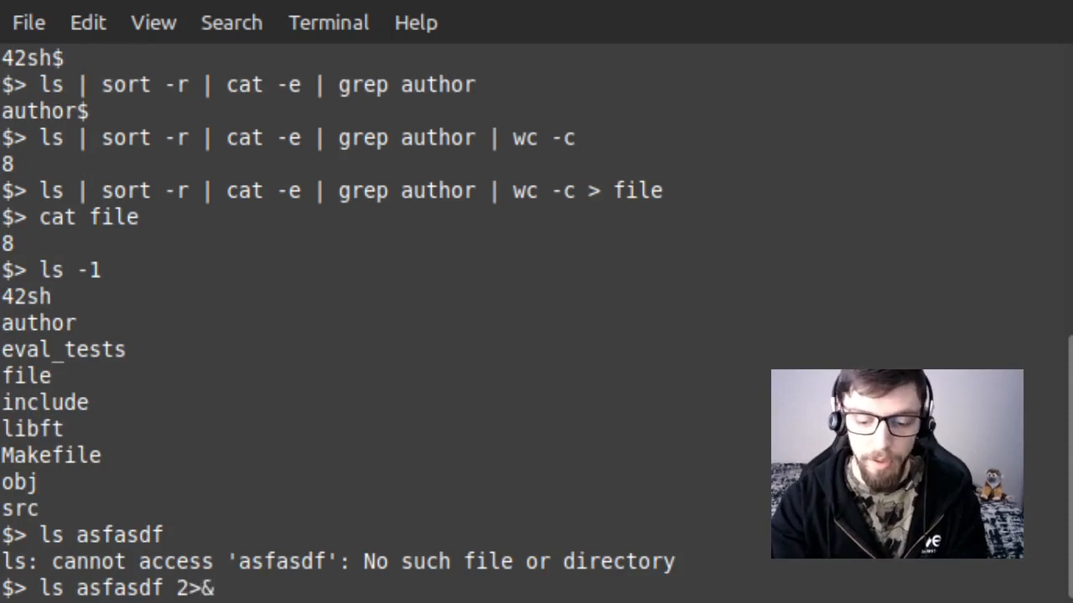
pyautogui.write('-')
pyautogui.write('ls asfasdf 2>&')
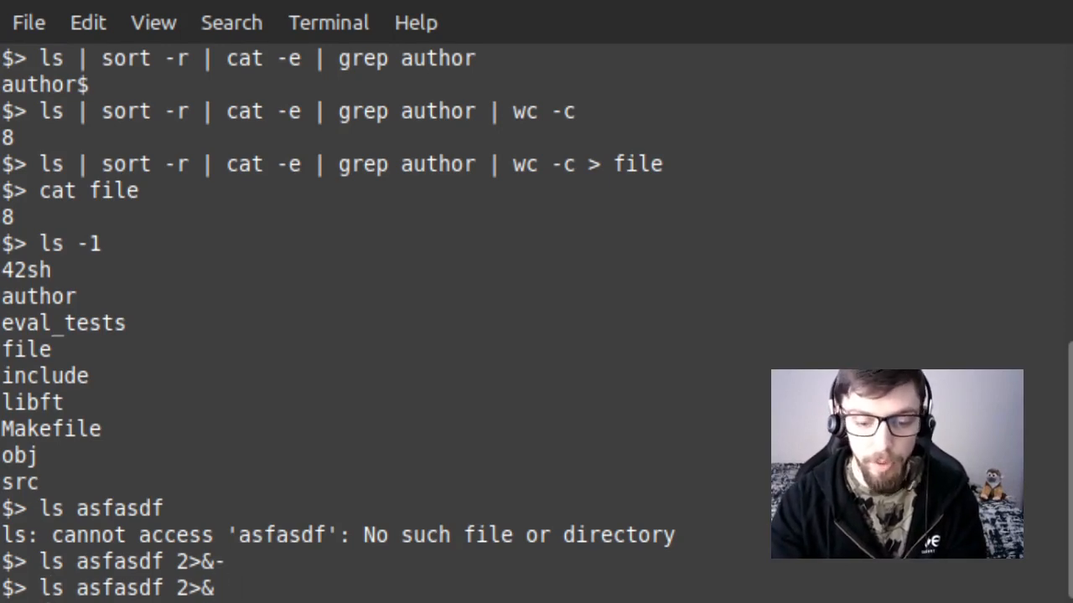
# Step: Pipe the error through cat -e with 2>&1, then pipe without merging
pyautogui.write('1 |')
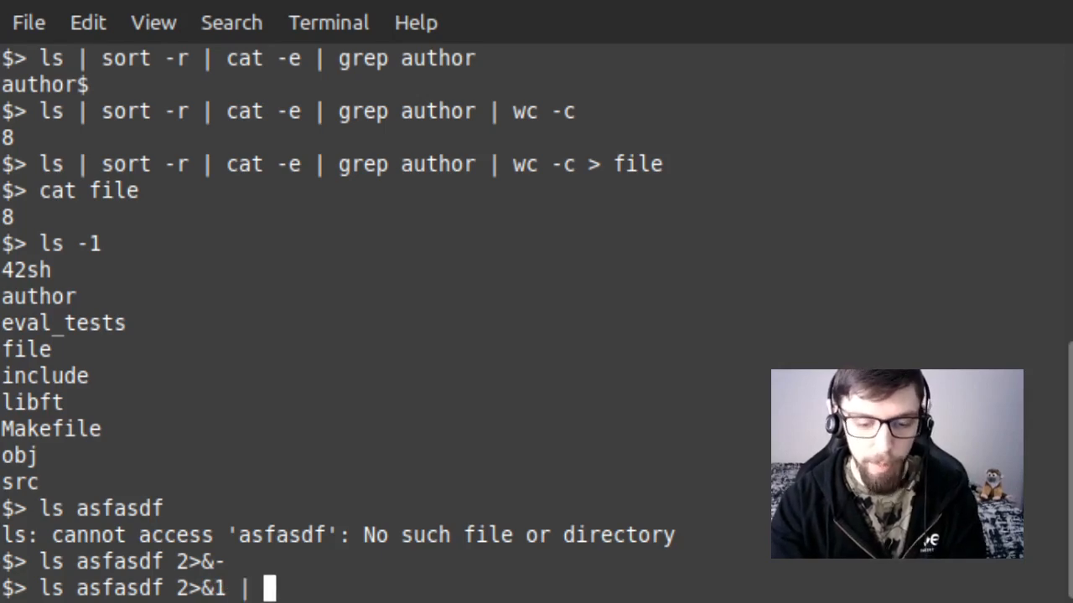
pyautogui.write('cat')
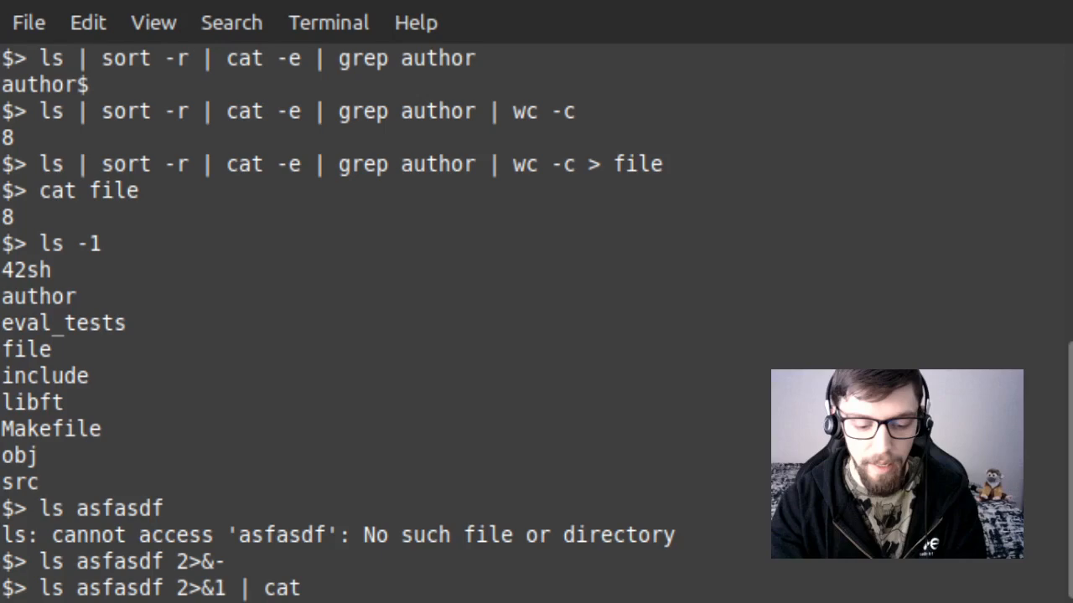
pyautogui.write('-e')
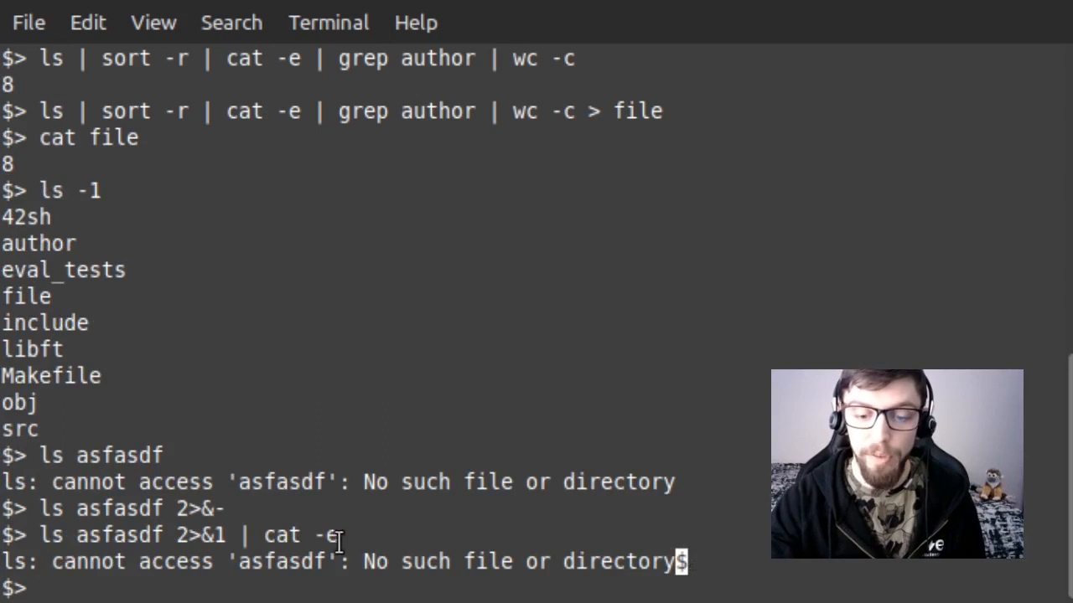
pyautogui.press('Return')
pyautogui.write('ls asfasdf | cat -e')
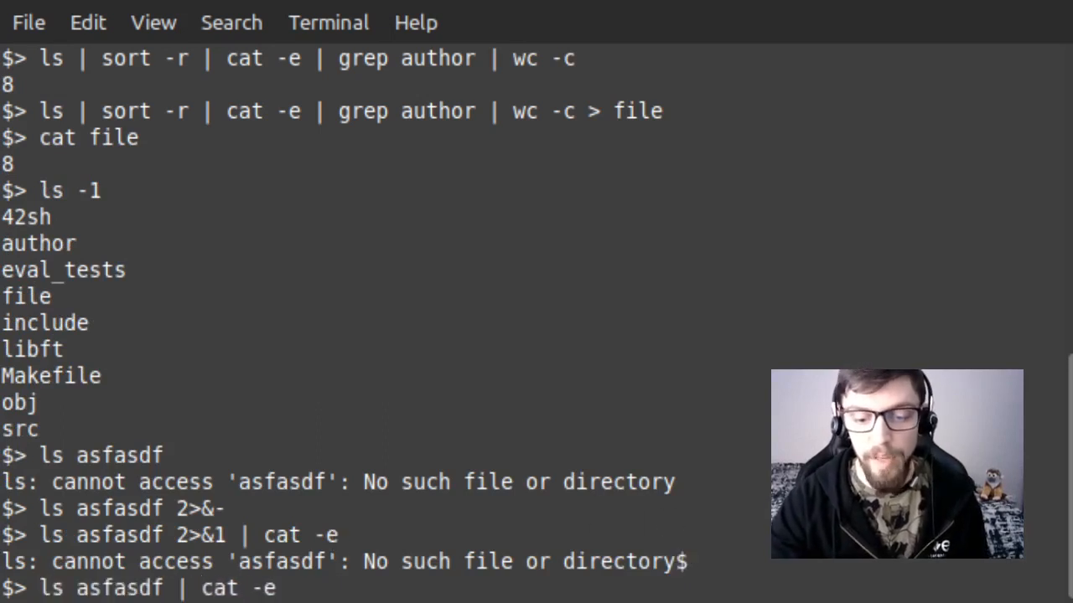
pyautogui.press('Return')
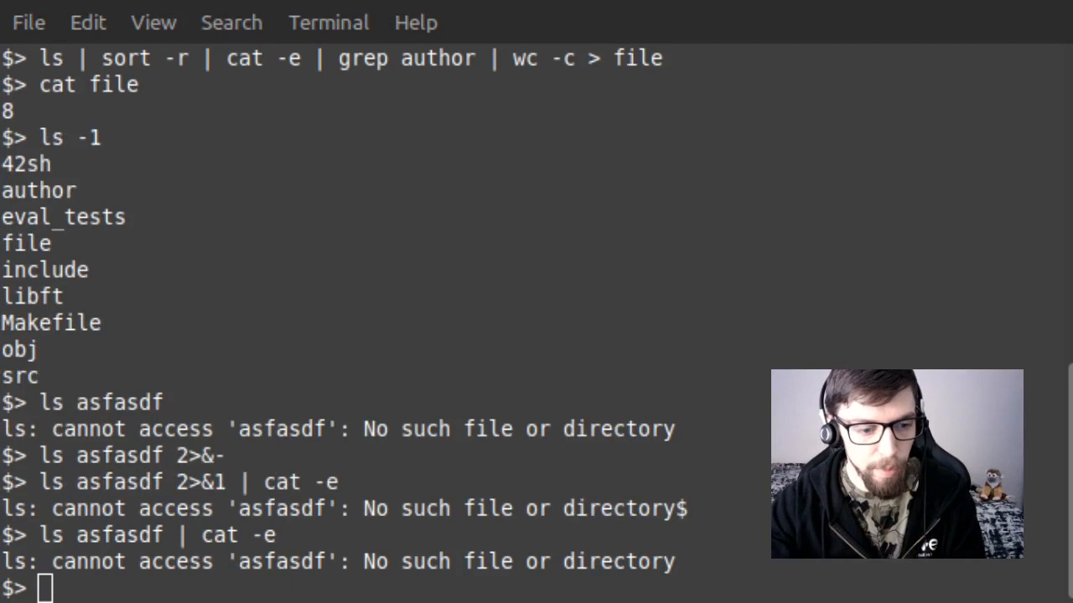
pyautogui.moveTo(674, 401)
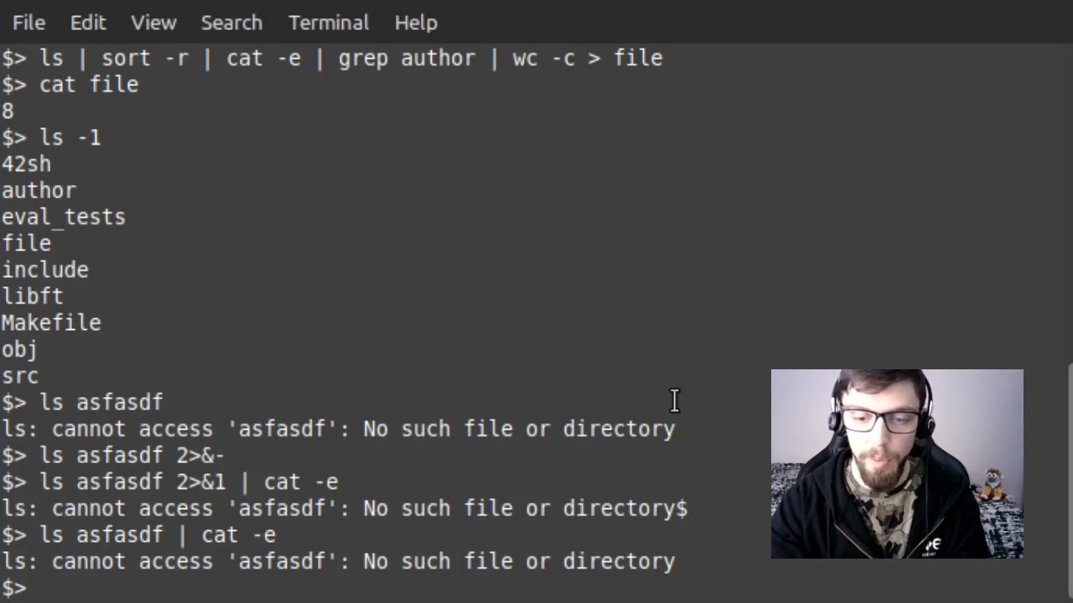
# Step: Open vim from 42sh, type hello, and suspend it with Ctrl+Z
pyautogui.write('vim')
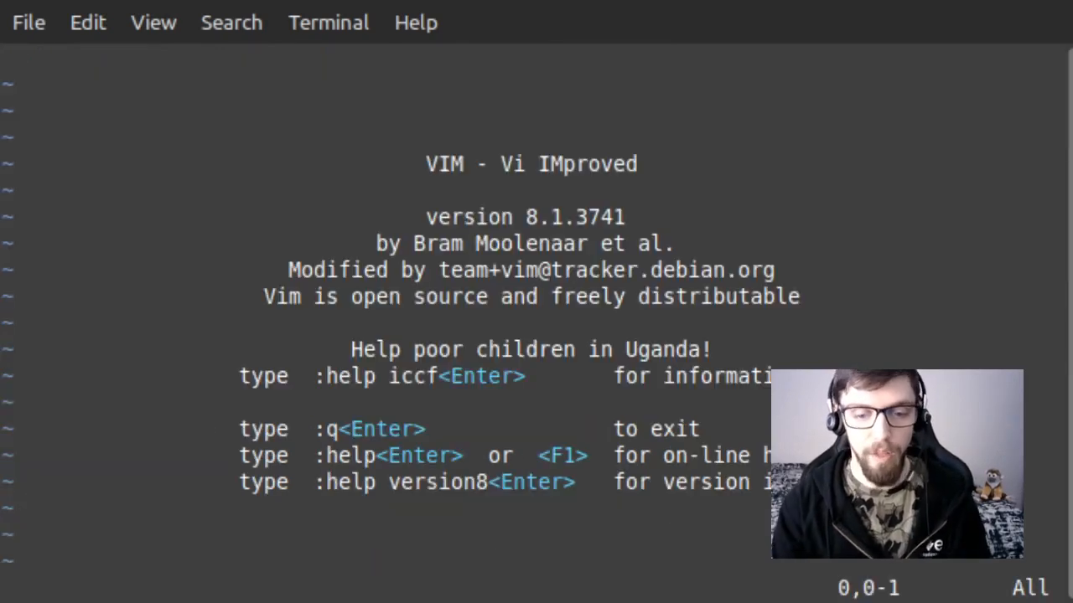
pyautogui.write('h')
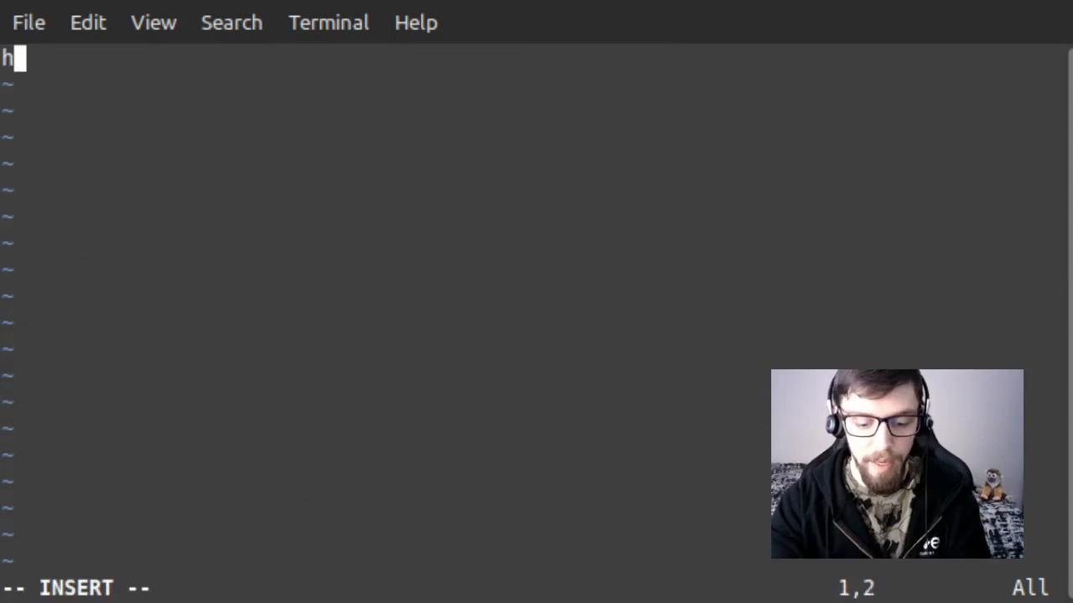
pyautogui.write('ello')
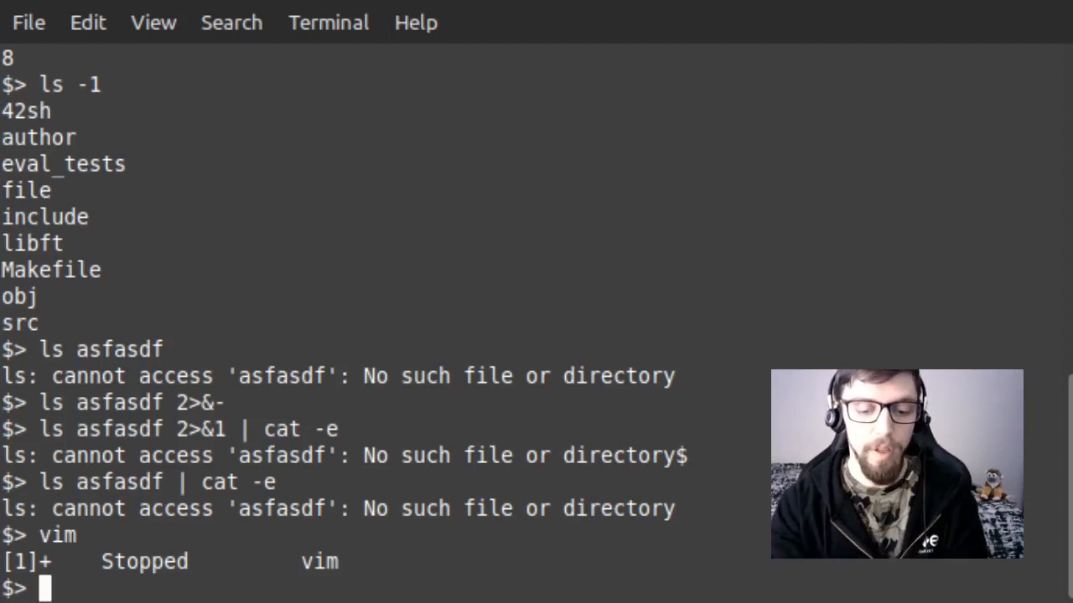
# Step: Run ls and jobs, resume vim with fg and quit, then confirm jobs is empty
pyautogui.write('ls')
pyautogui.write('echo hello')
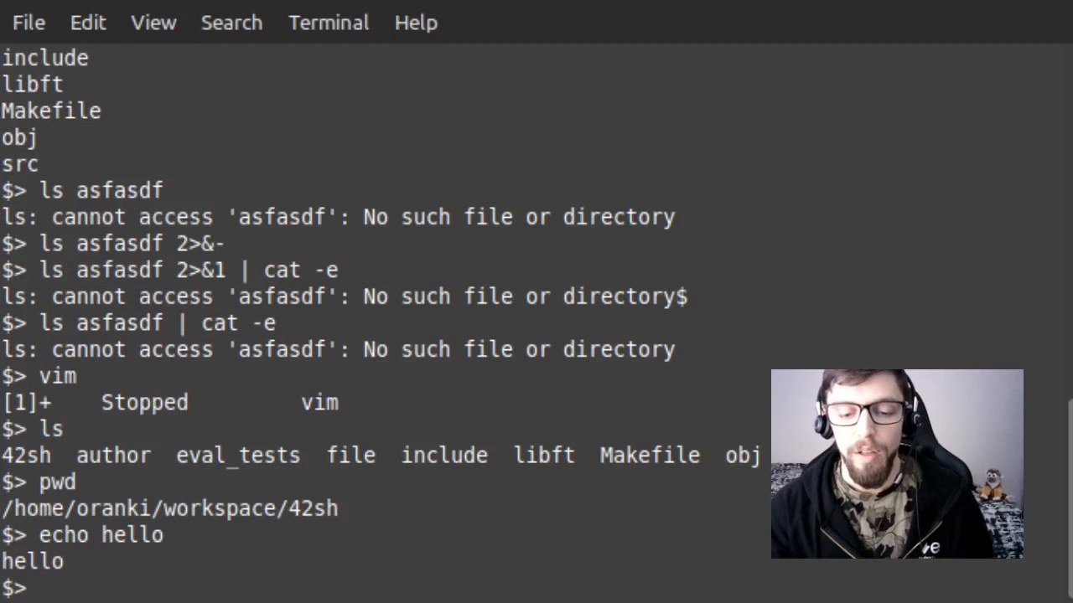
pyautogui.write('jobs')
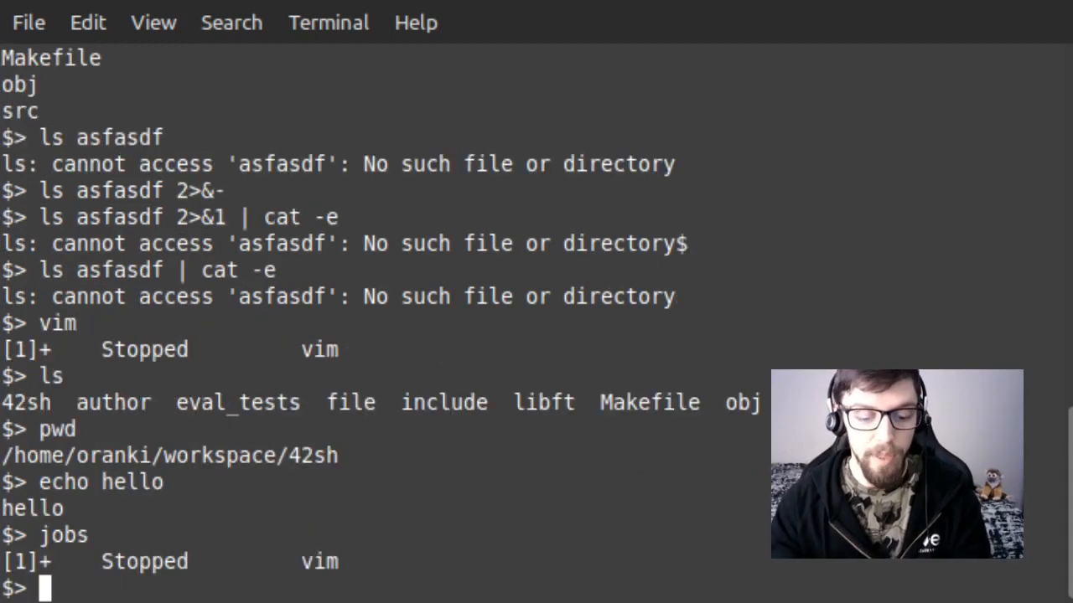
pyautogui.write('g')
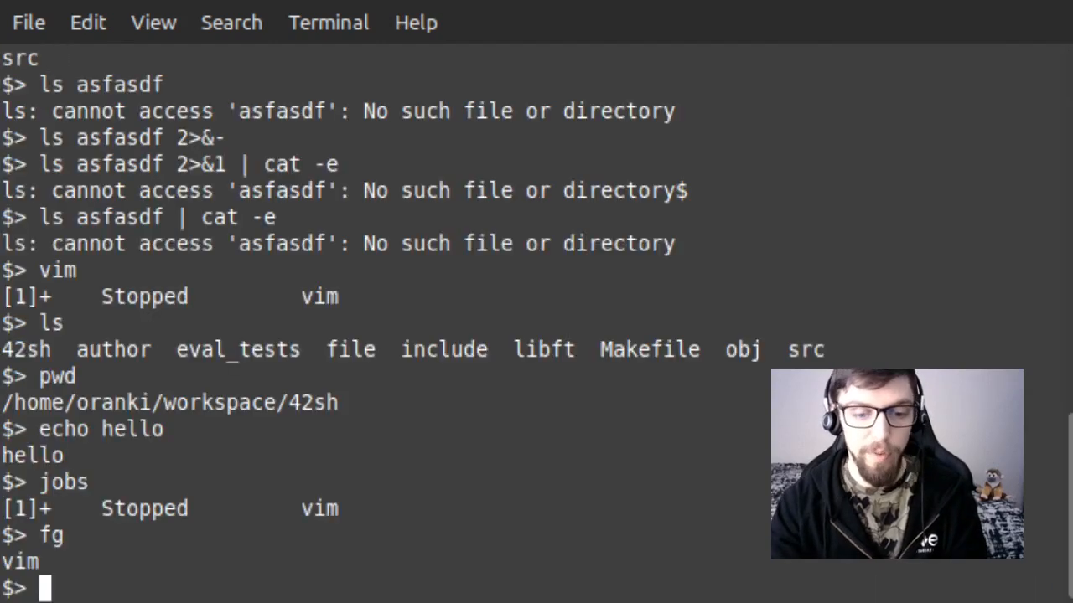
pyautogui.write('jobs')
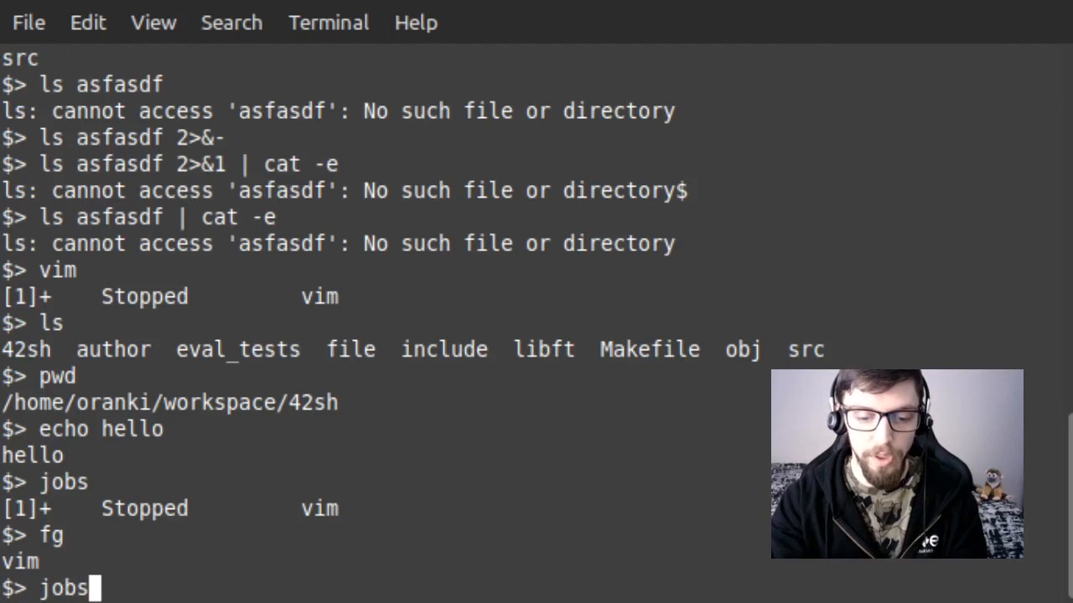
pyautogui.press('Return')
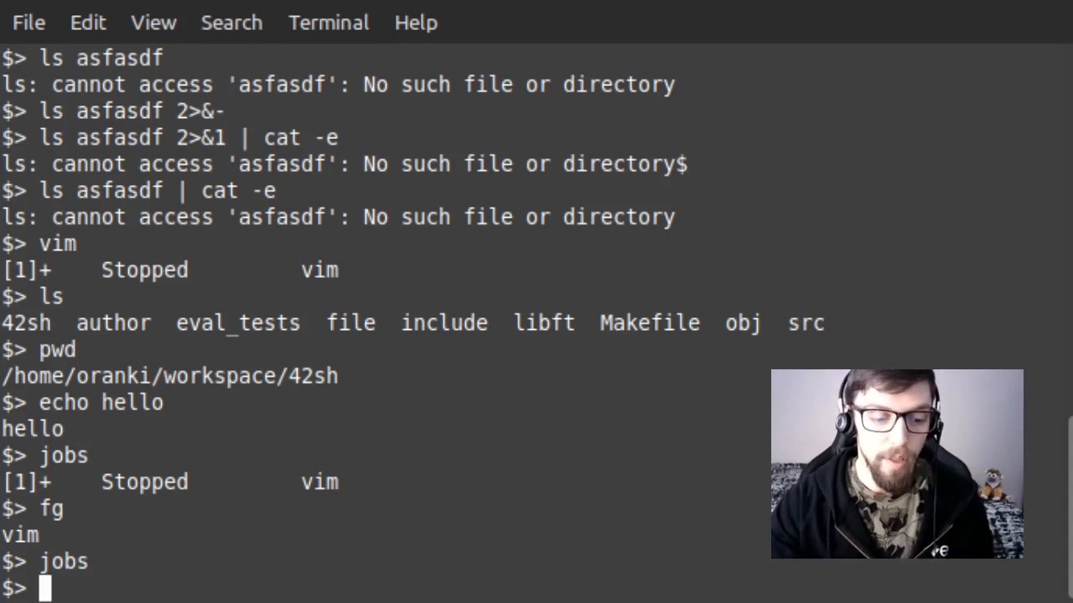
pyautogui.moveTo(287, 446)
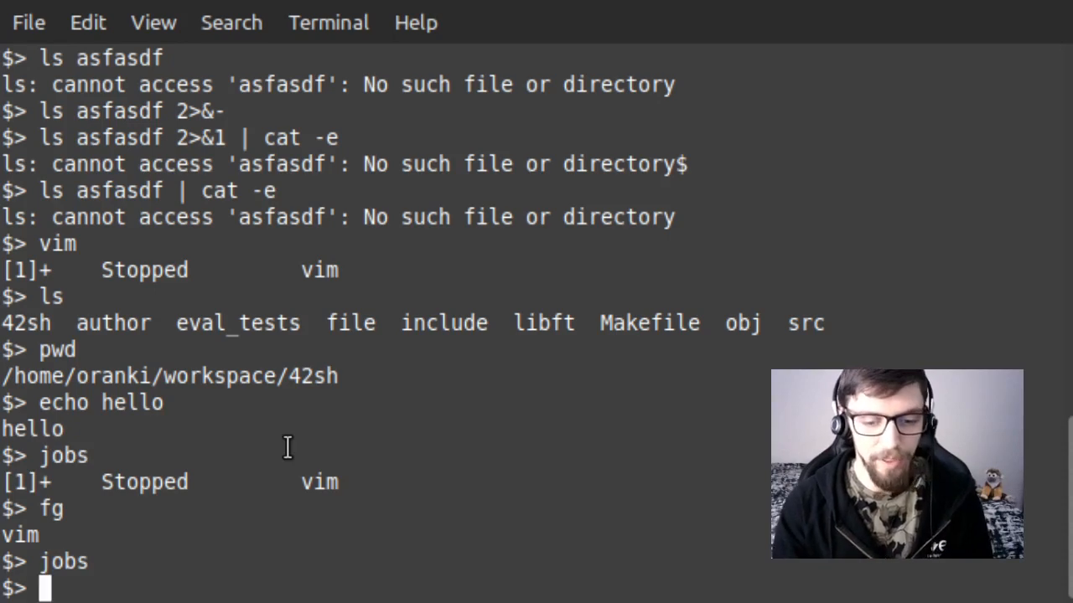
pyautogui.write('echo')
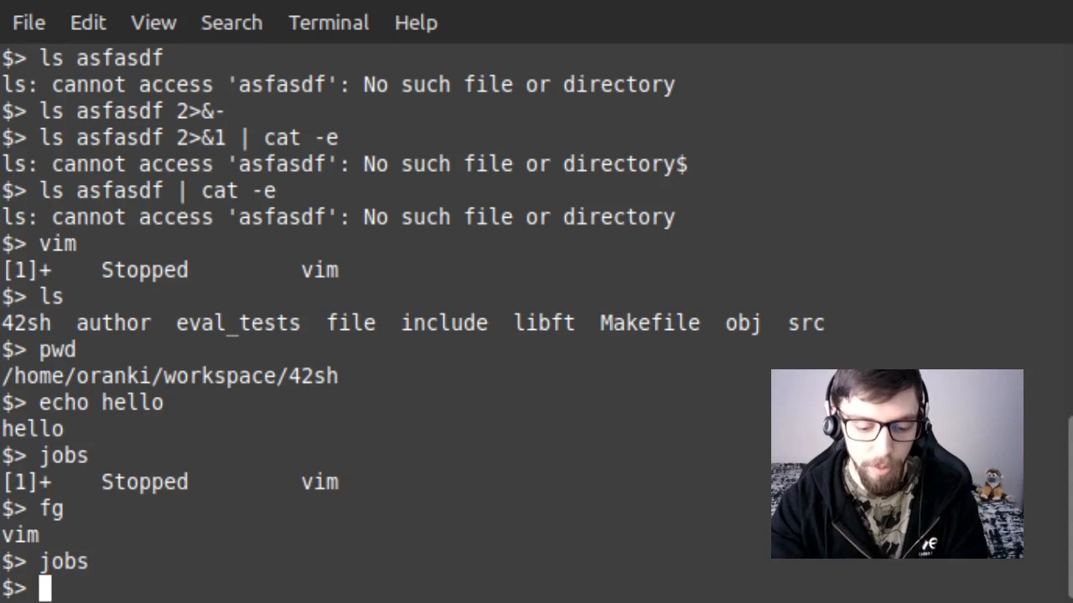
# Step: Set var=123, then echo $var expanded and '$var' single-quoted to show literal output
pyautogui.write('var')
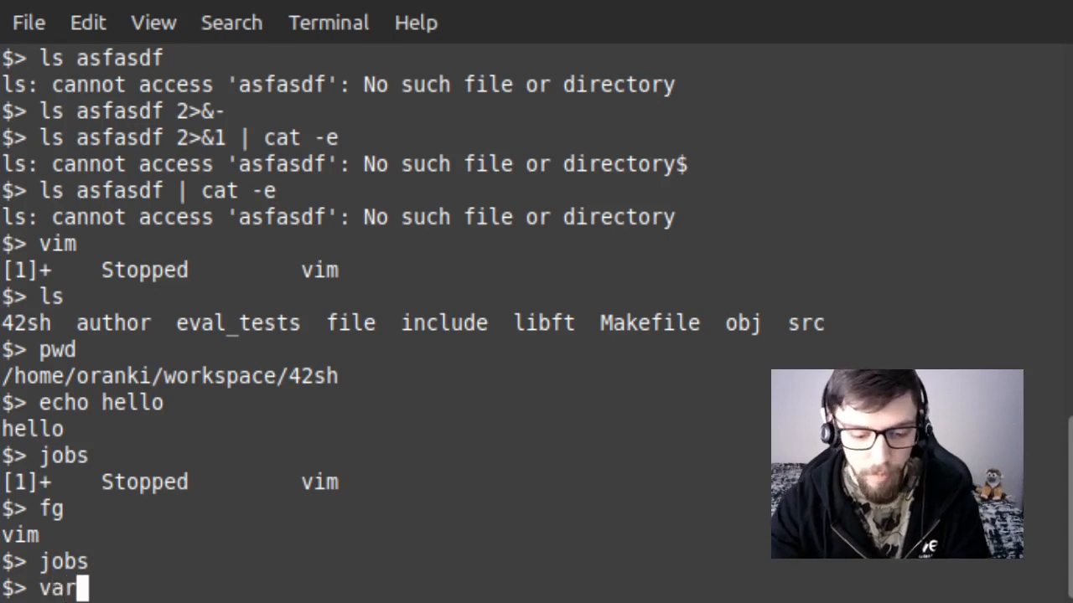
pyautogui.write('=123')
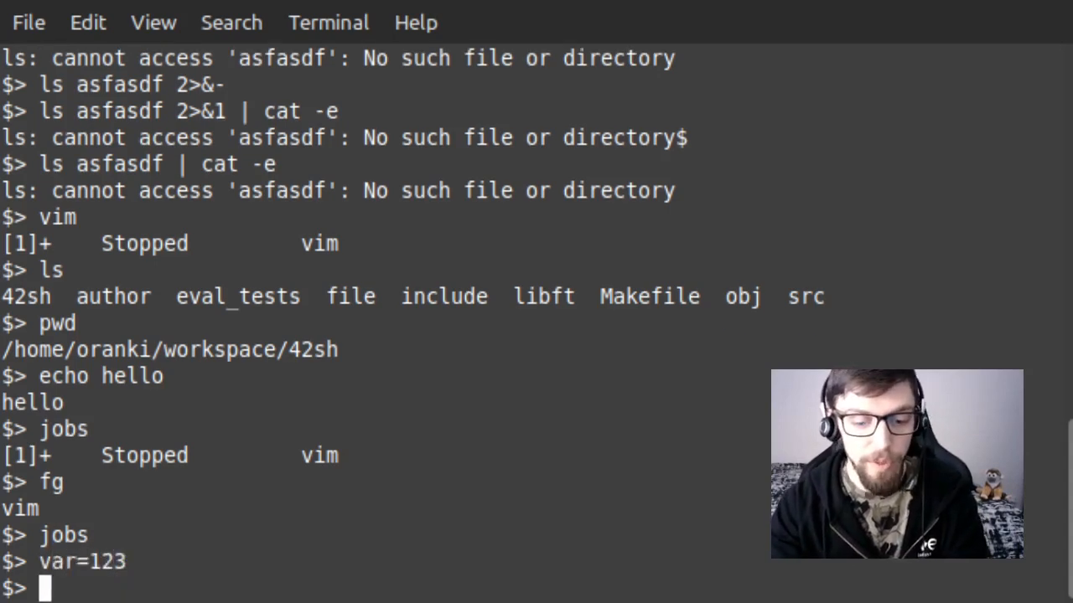
pyautogui.write('echo $')
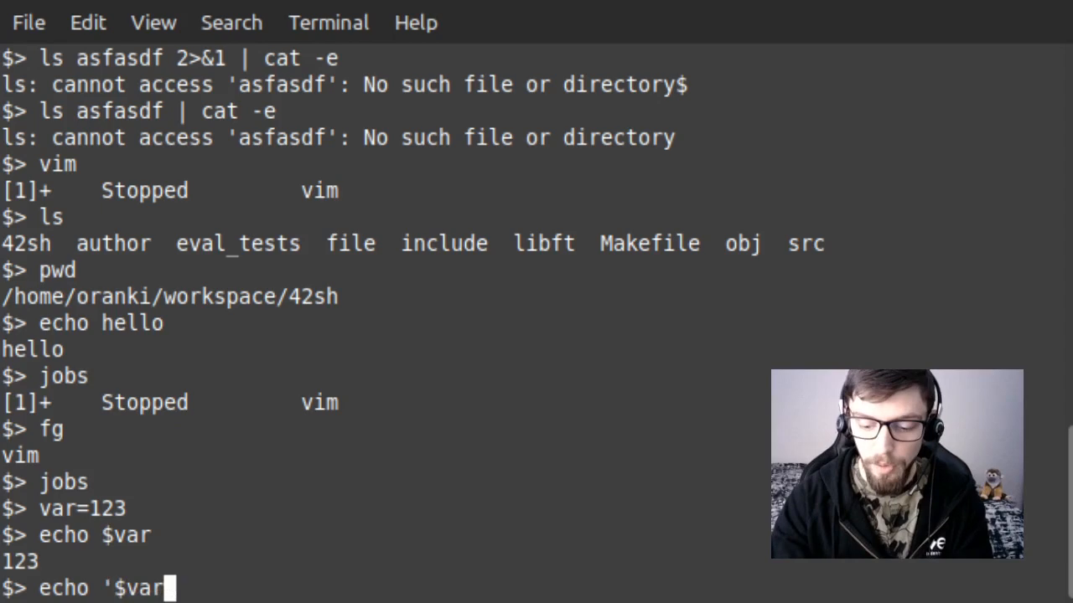
pyautogui.press('Return')
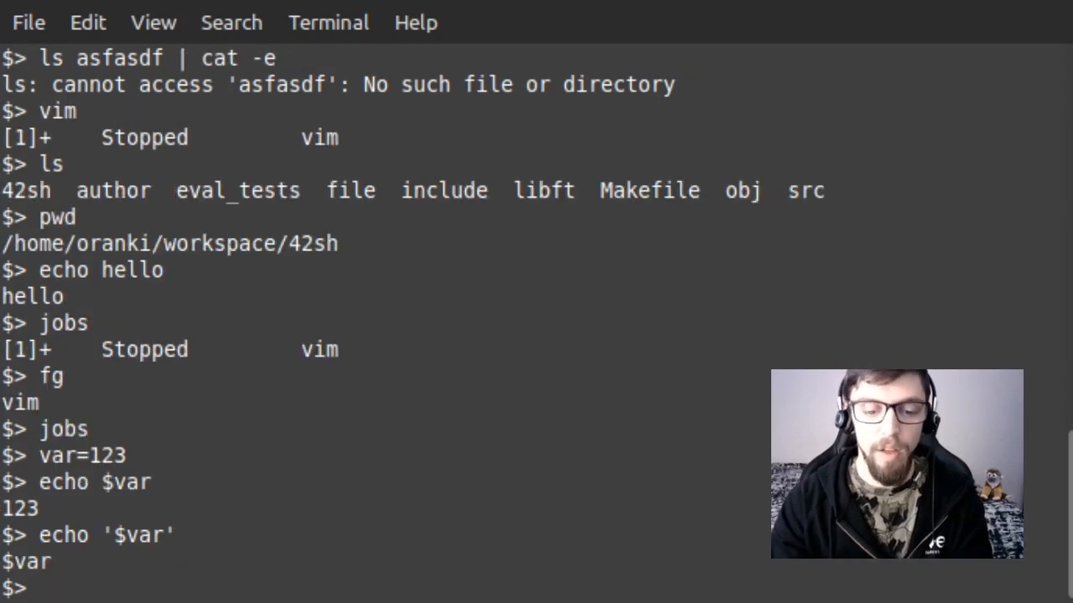
pyautogui.write("echo '$var")
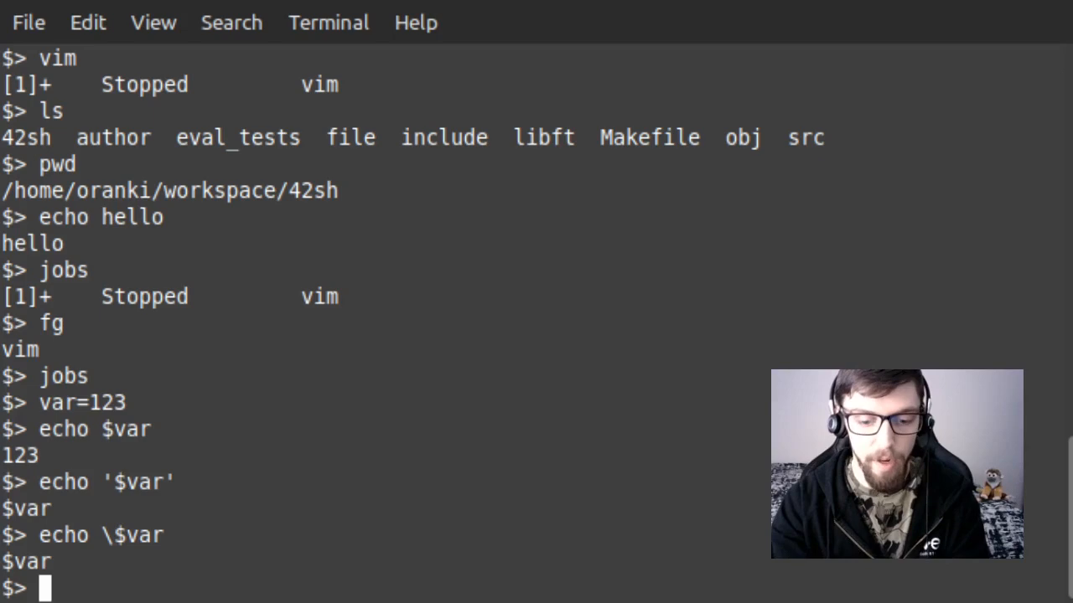
pyautogui.write('vi')
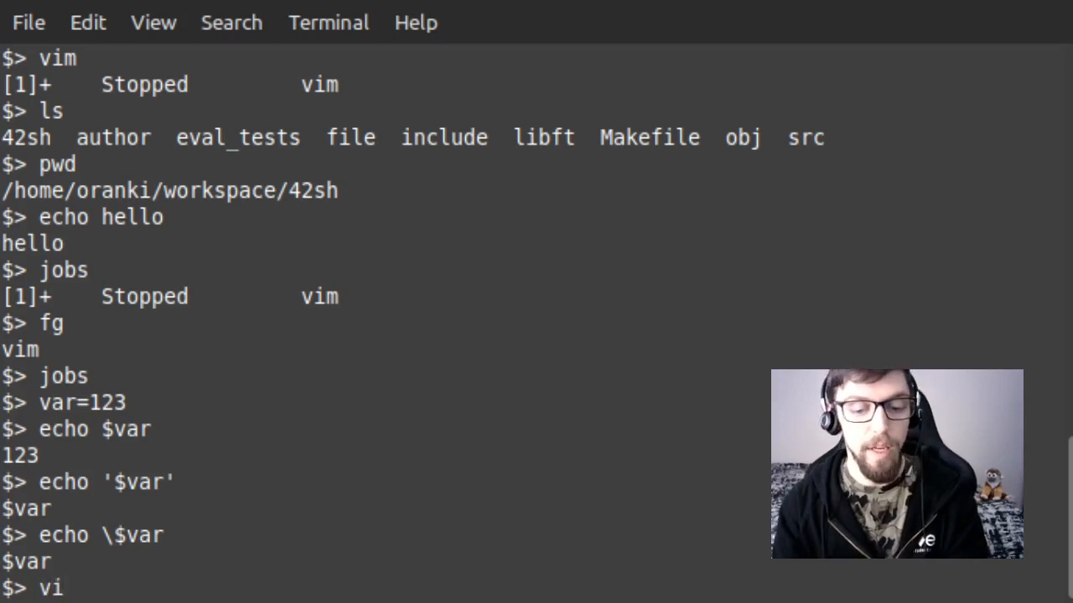
# Step: List all vi-prefixed commands via Tab completion, then begin entering vim ~/wor
pyautogui.press('Tab')
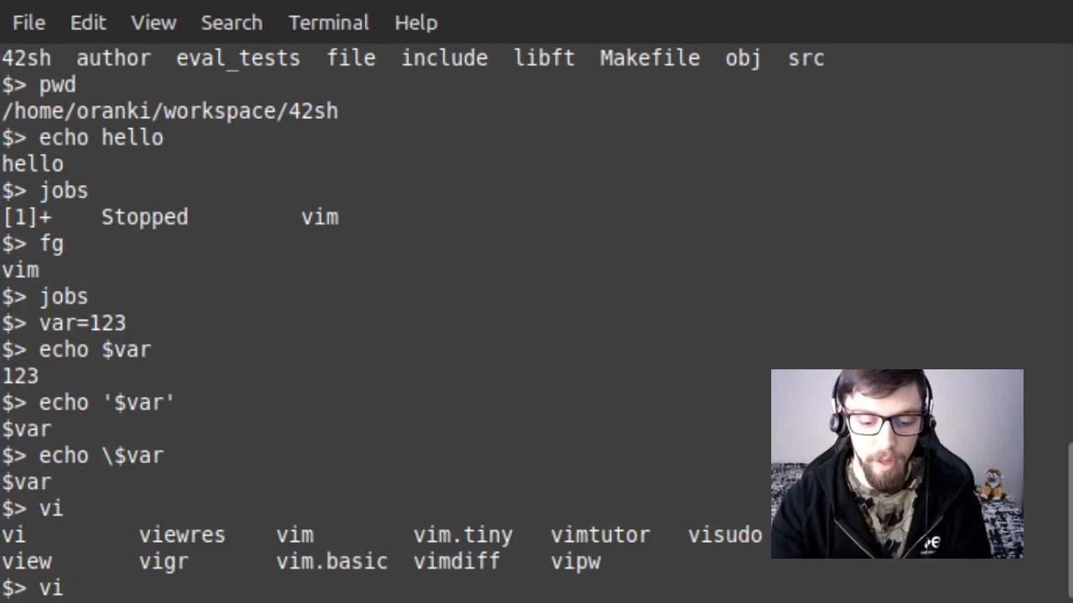
pyautogui.write('mt')
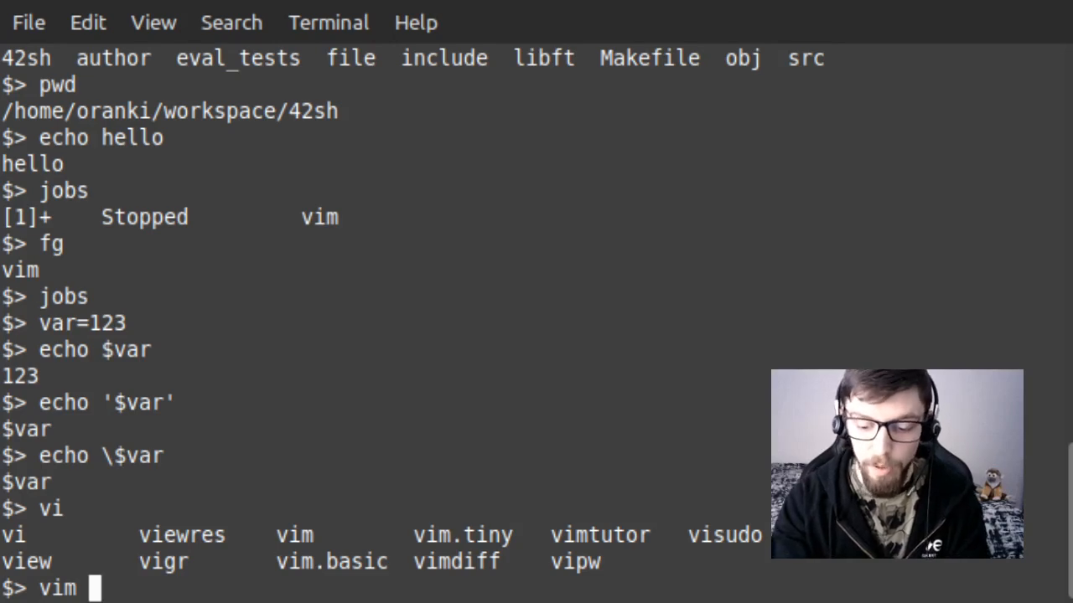
pyautogui.write('~')
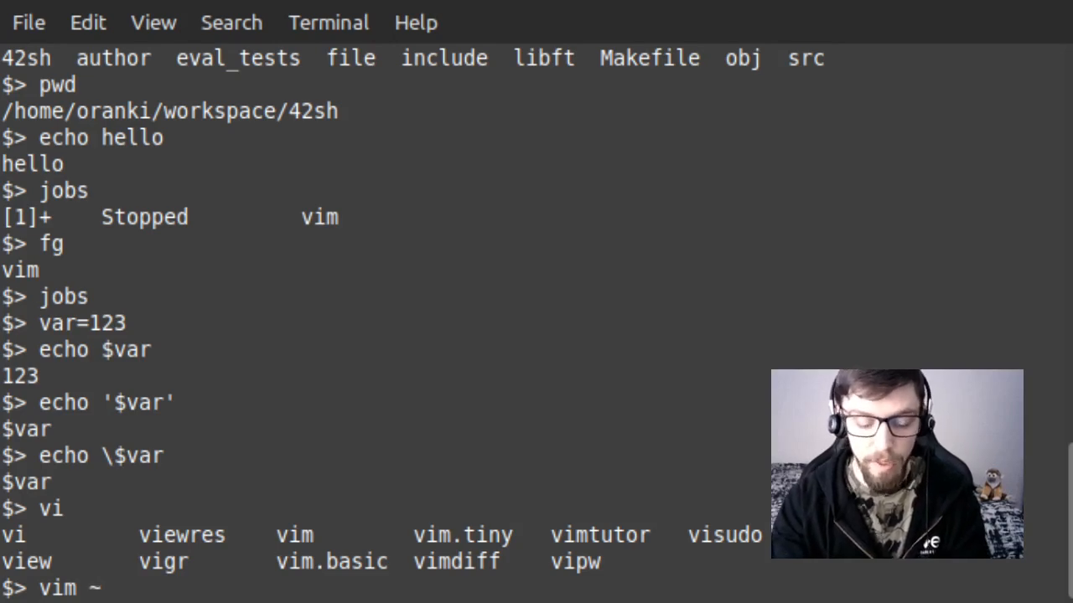
pyautogui.write('/')
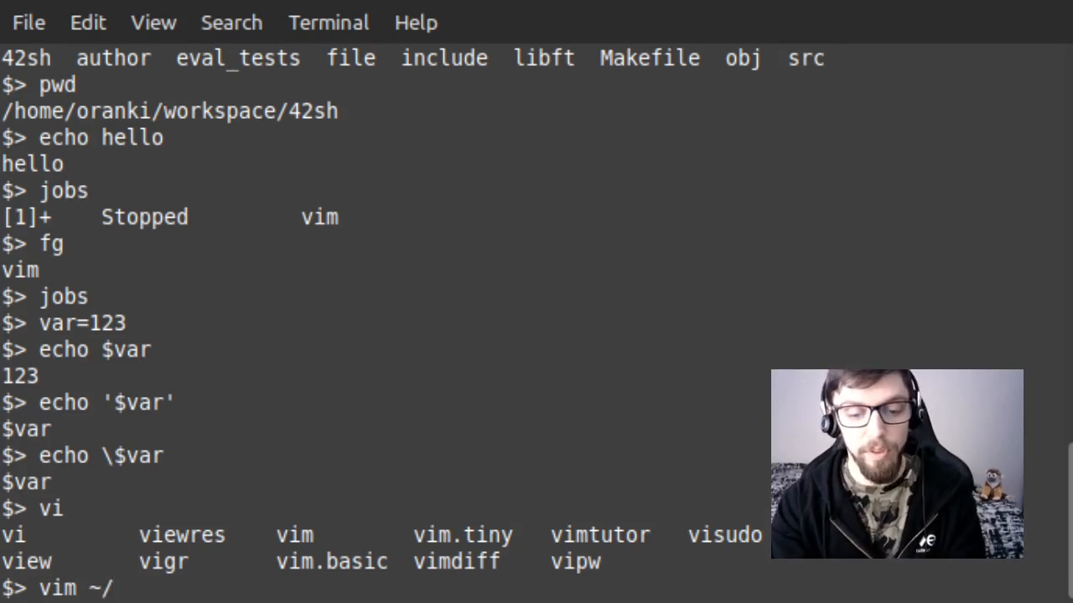
pyautogui.write('wor')
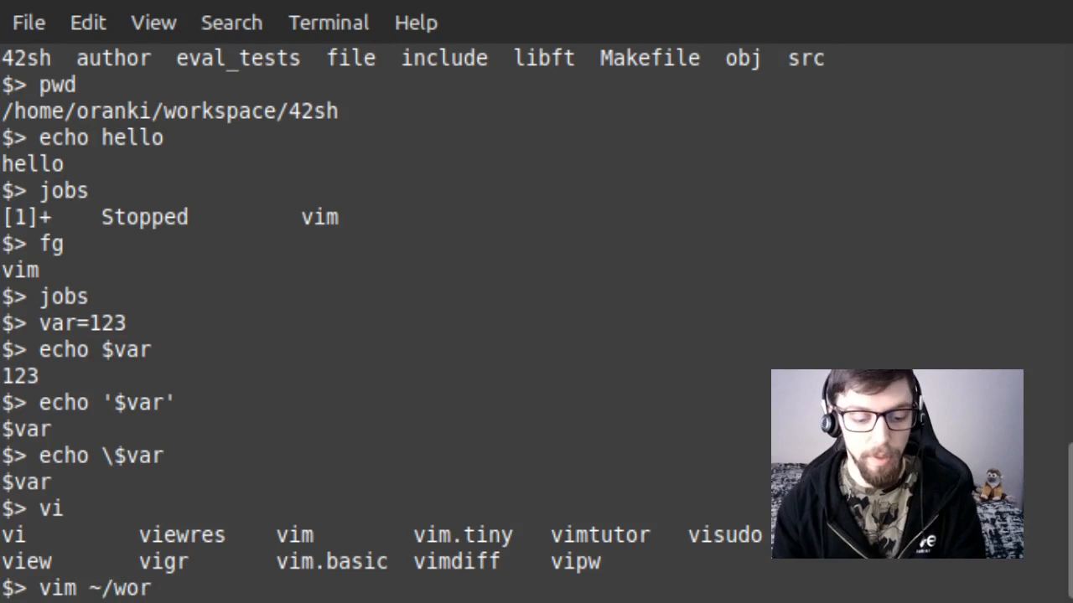